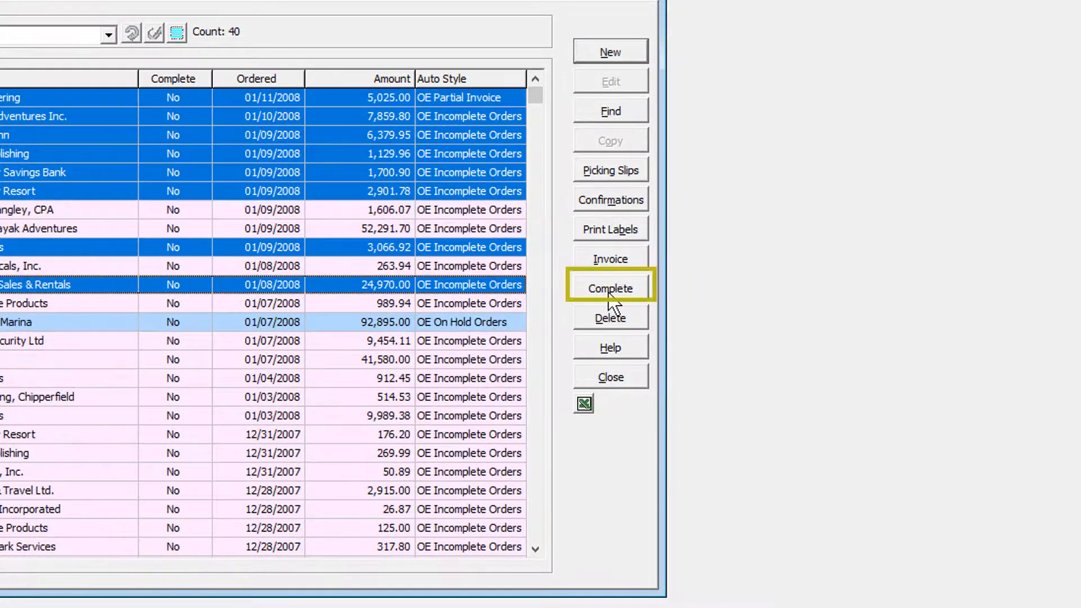
- Sort the 40-order list by order date, newest first, via the right-click menu
left_click(609, 288)
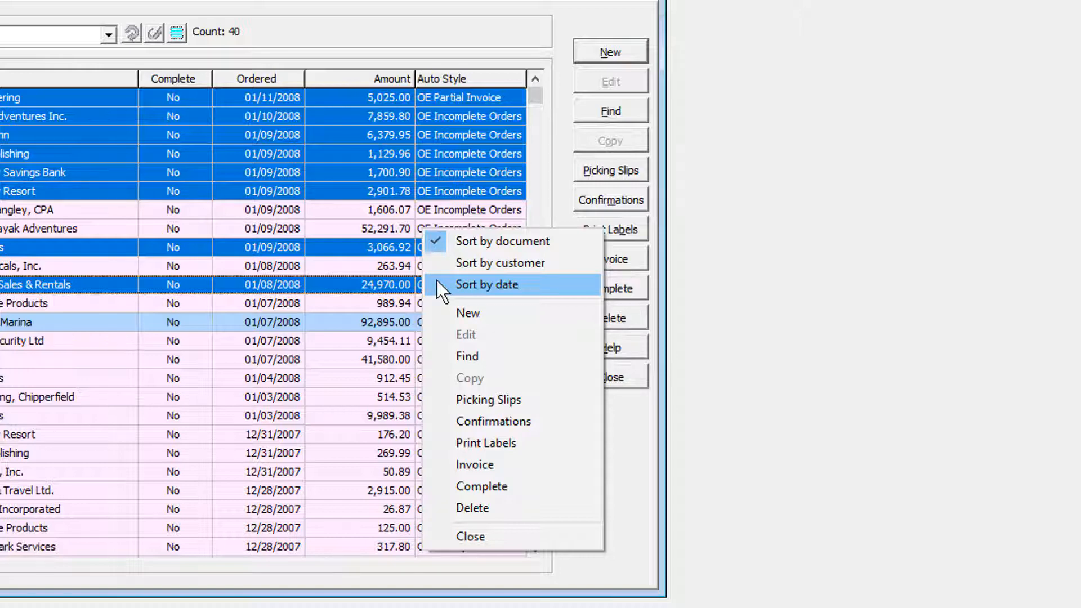
left_click(488, 283)
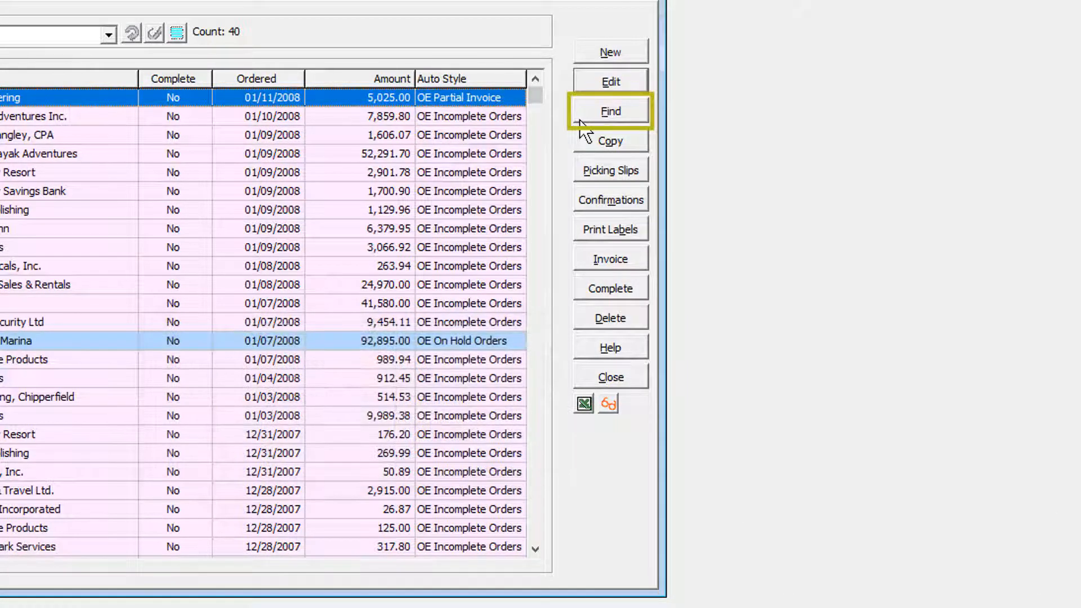
- Find the order by its Reference and open DEMO1525-93A for BCS Engineering for editing
left_click(609, 112)
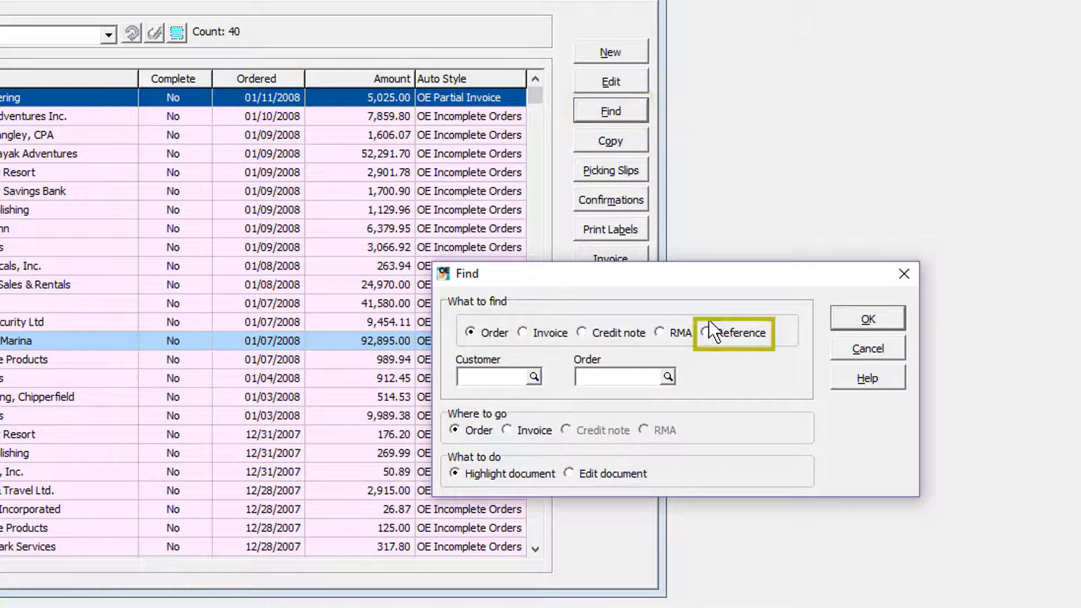
left_click(705, 332)
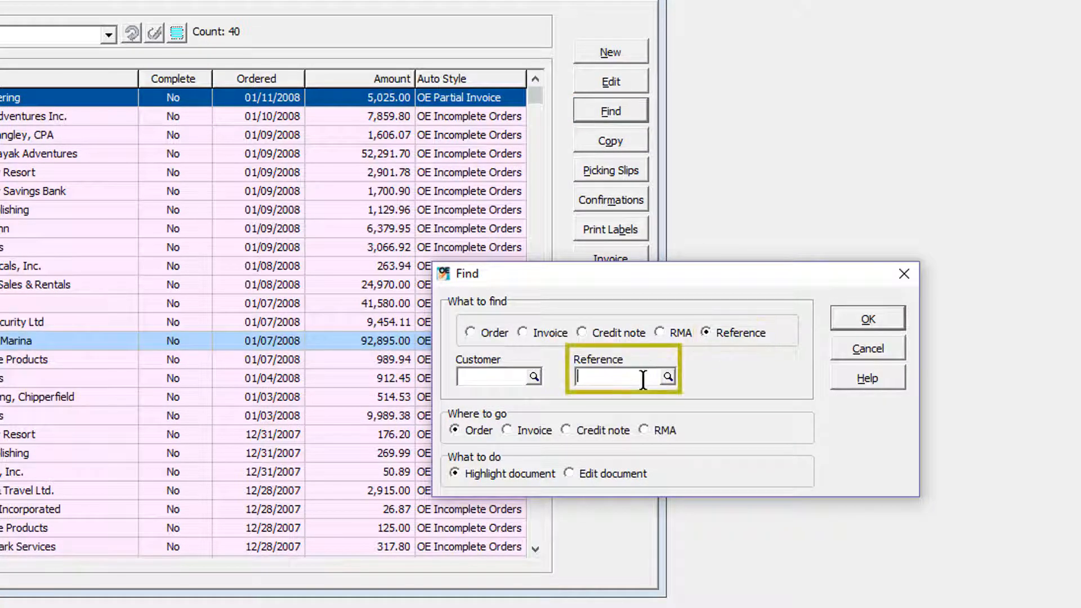
left_click(665, 376)
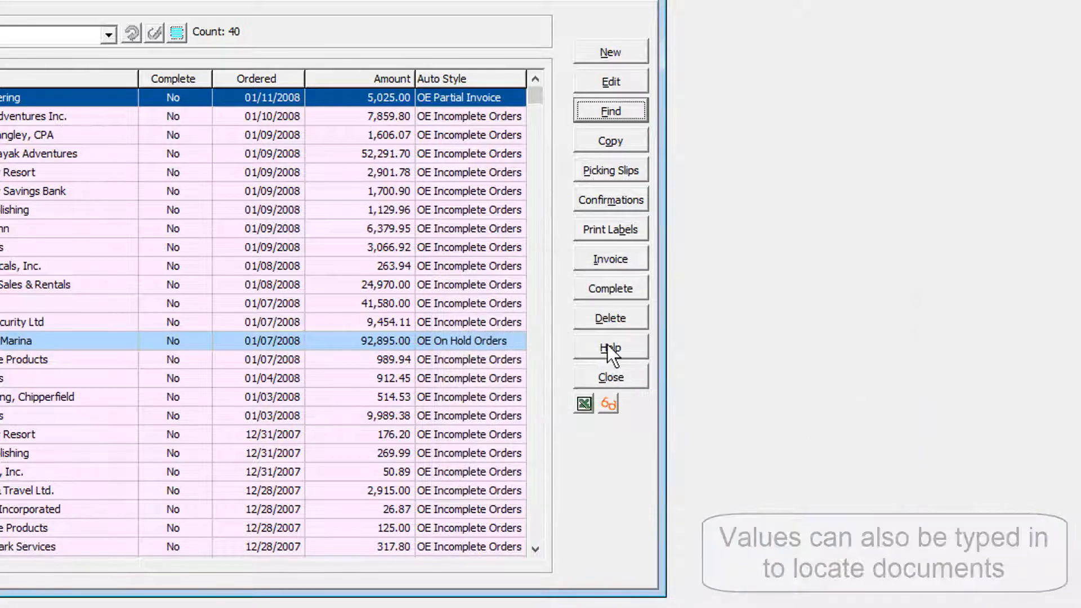
left_click(609, 81)
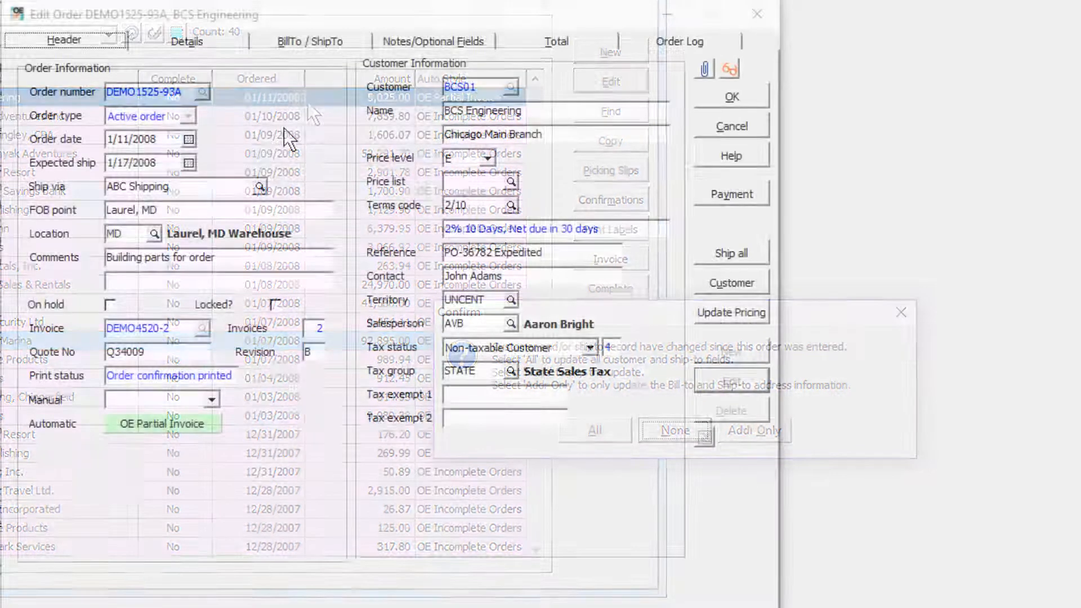
- Review the header's Ship via field, then show the BillTo / ShipTo addresses
left_click(674, 429)
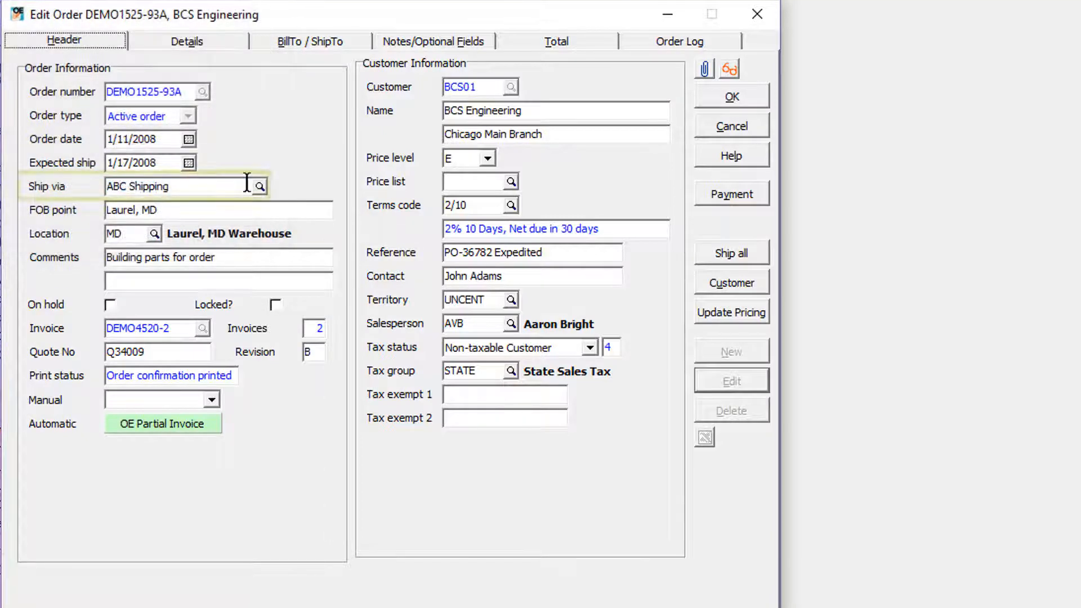
left_click(259, 186)
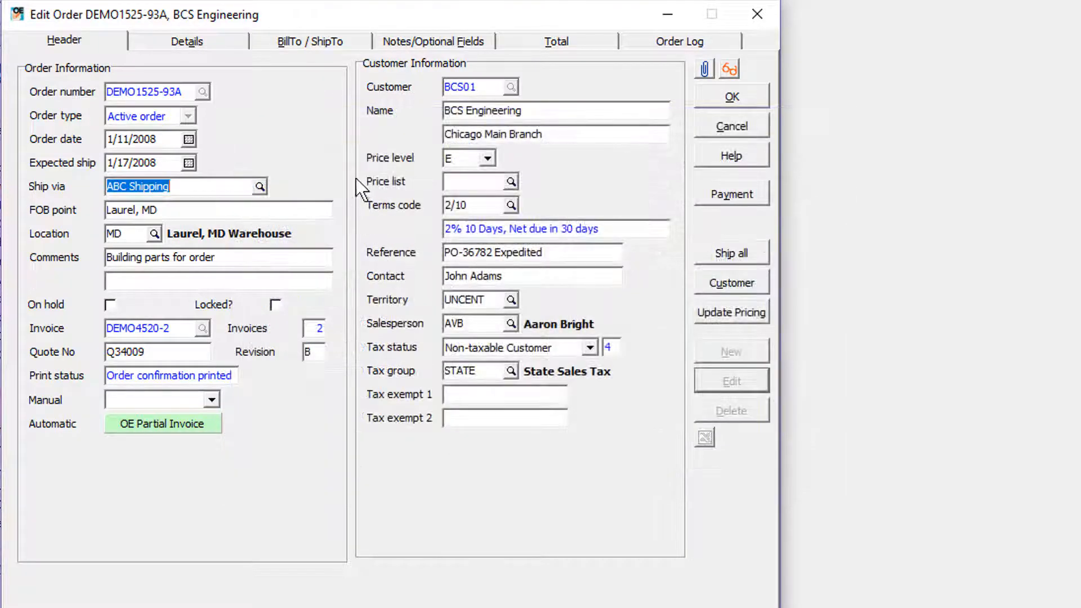
left_click(308, 40)
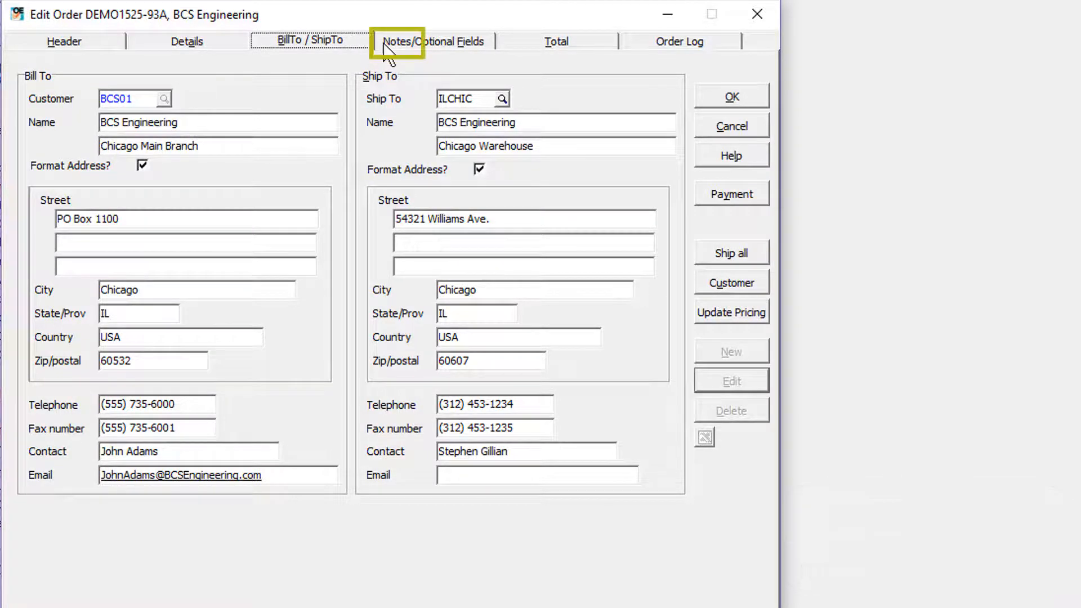
- Review the Notes/Optional Fields and Order Log, then return to the Header
left_click(435, 40)
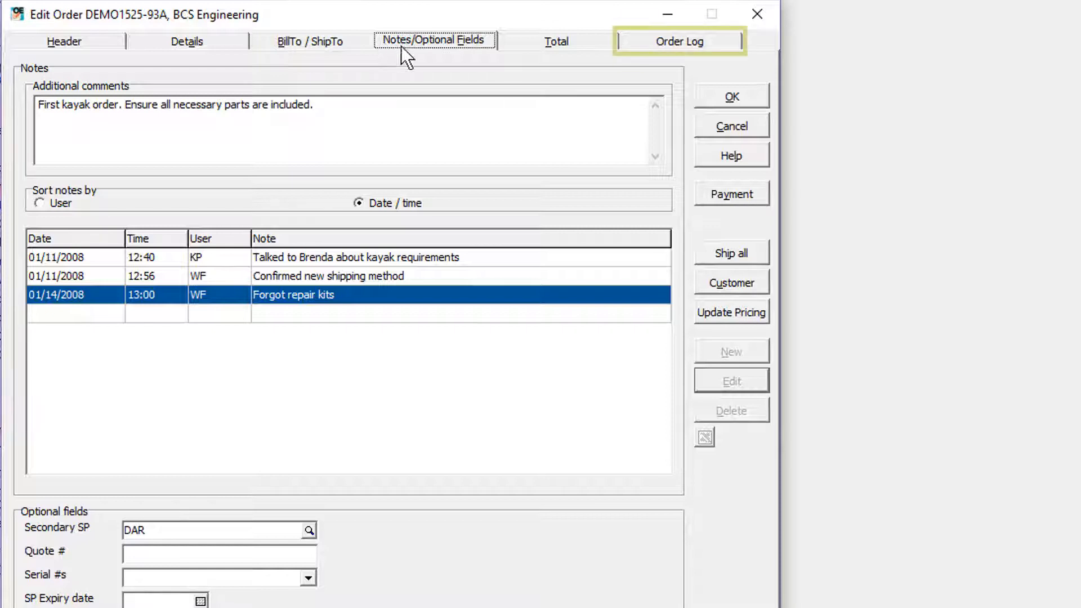
mouse_move(627, 55)
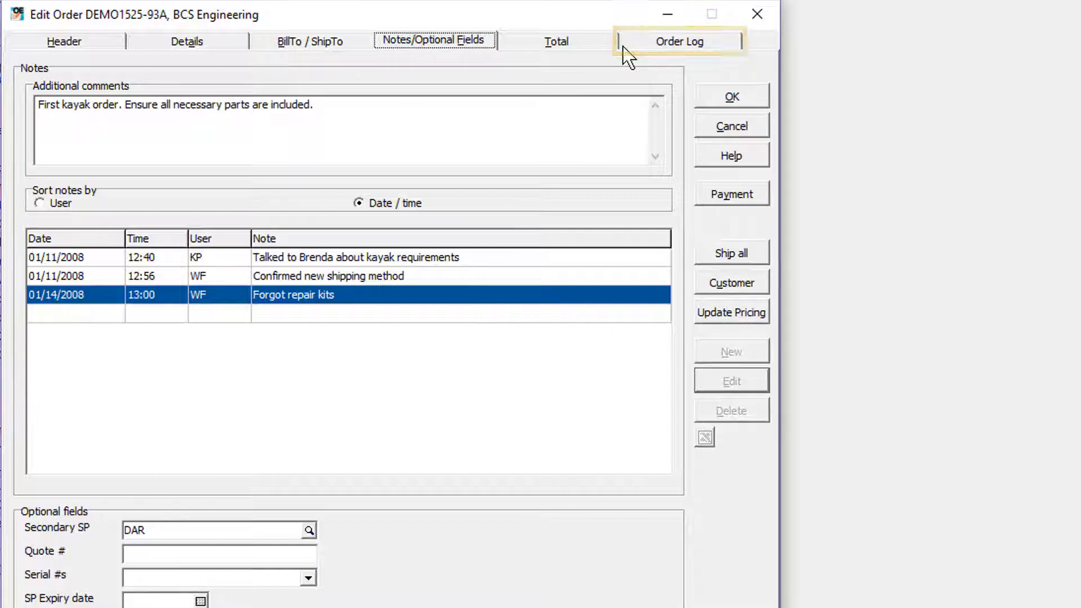
left_click(680, 40)
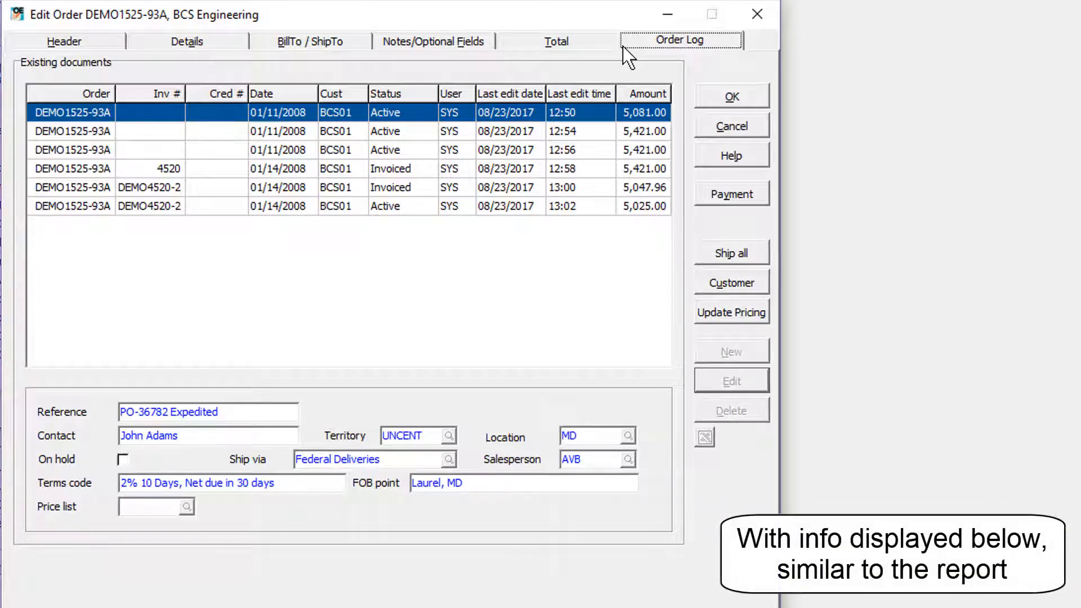
left_click(63, 40)
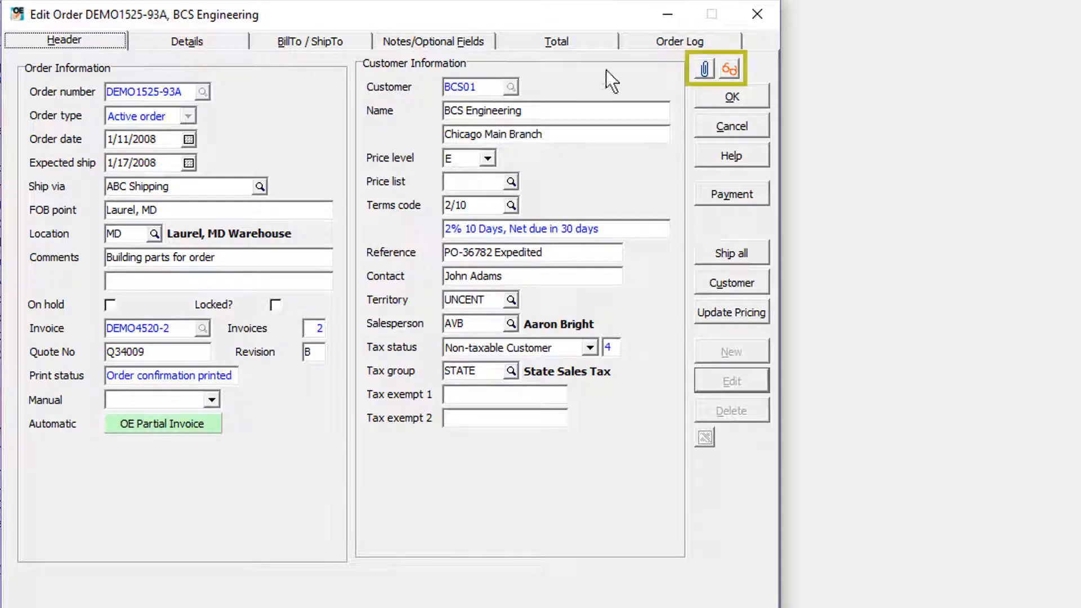
- Note the attachment/DocStore icons and show the order's seven detail lines totalling 5,025.00
left_click(702, 68)
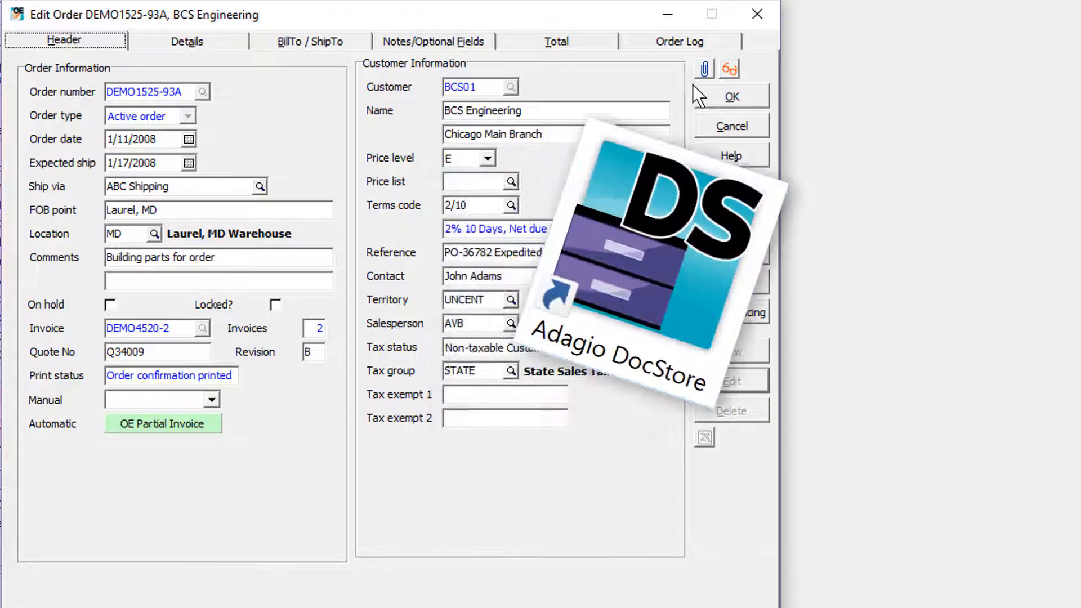
left_click(185, 41)
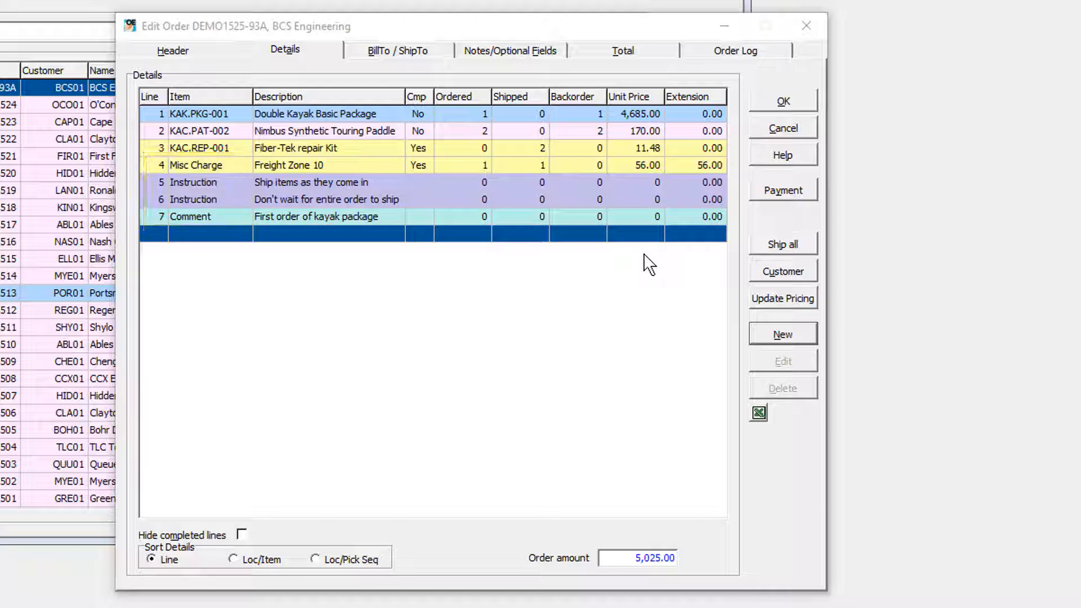
- Update pricing on outstanding items, confirm, and open line 2 KAC.PAT-002 Nimbus paddle
double_click(198, 113)
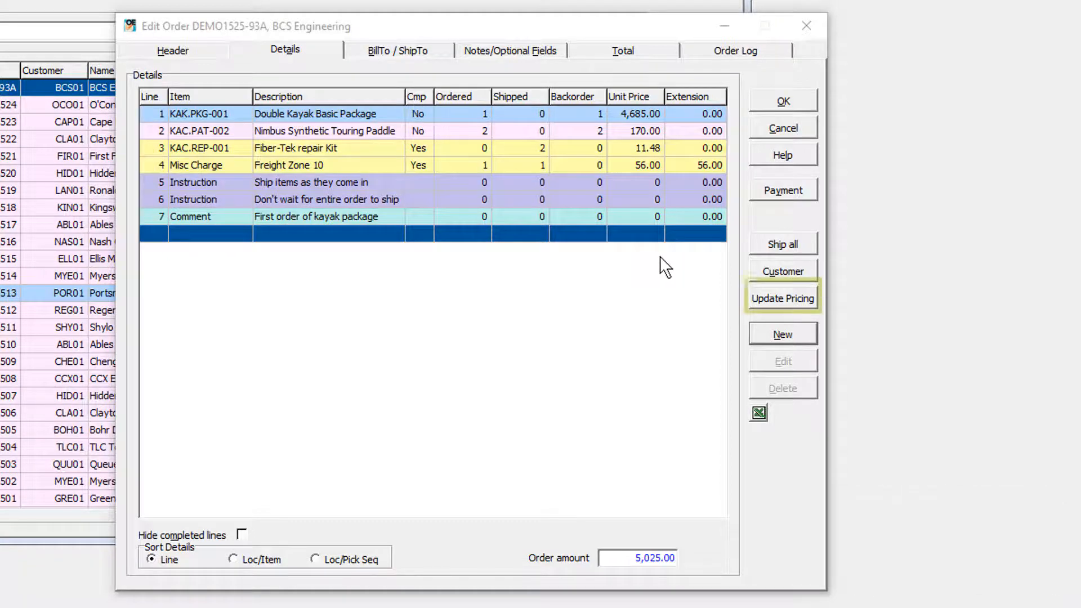
left_click(782, 297)
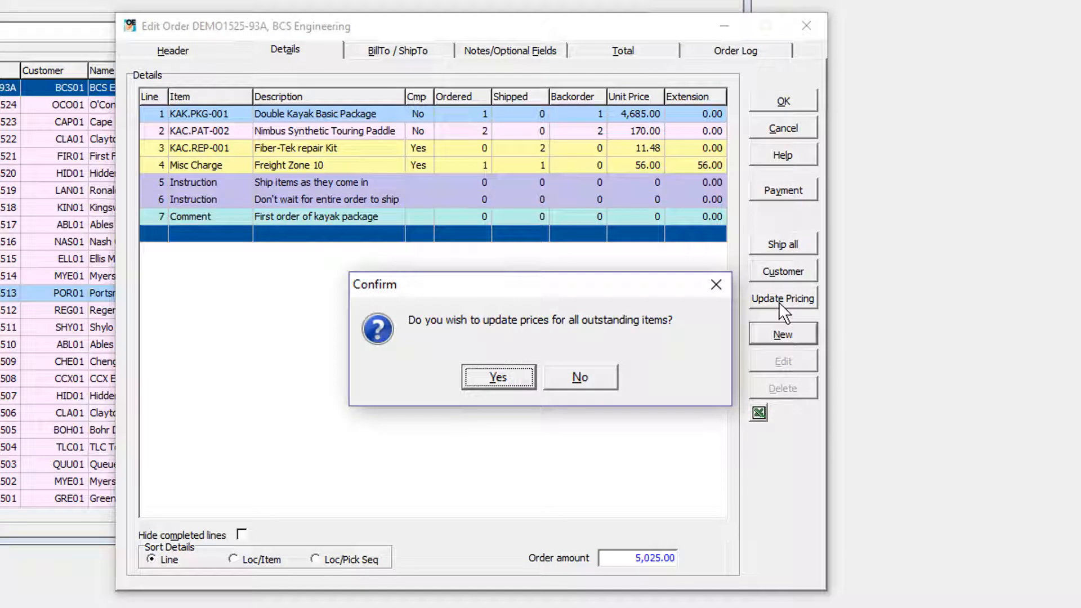
left_click(496, 377)
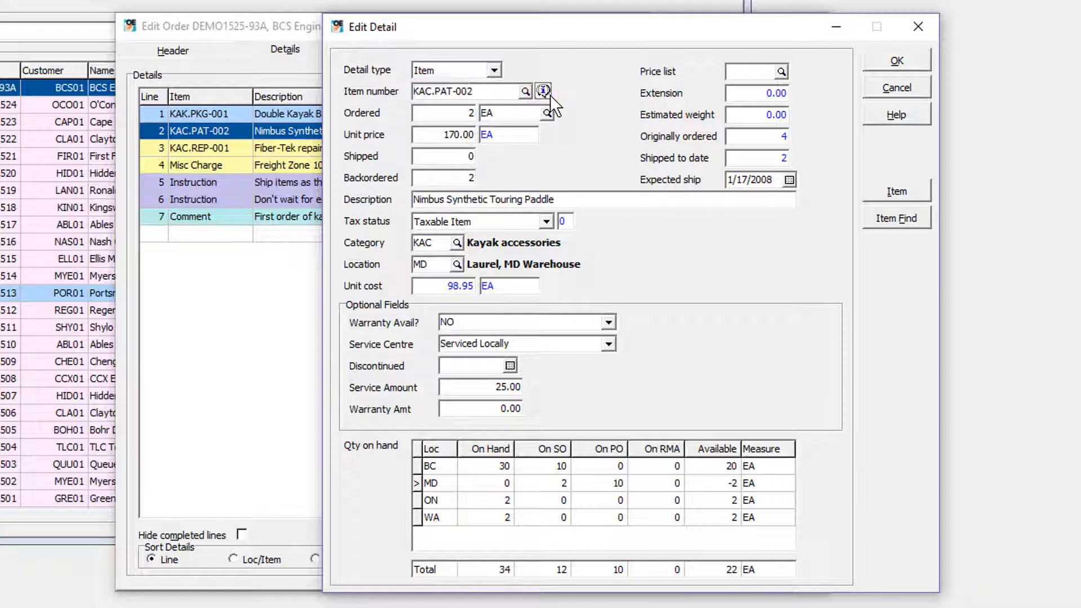
- Check the paddle's price levels, stock and open purchase orders, then close back to the detail lines
left_click(542, 90)
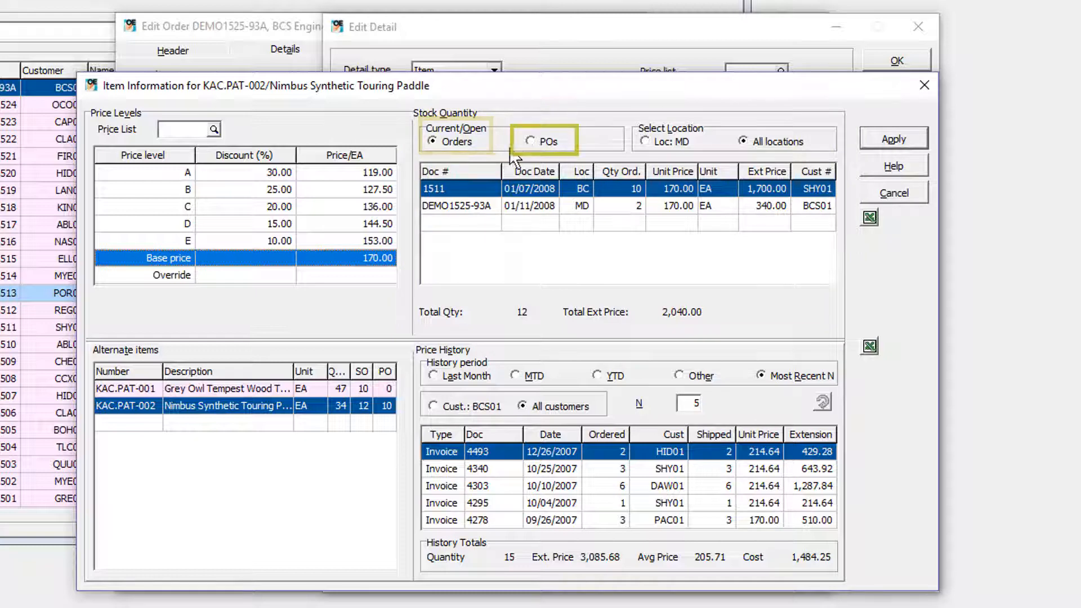
left_click(530, 142)
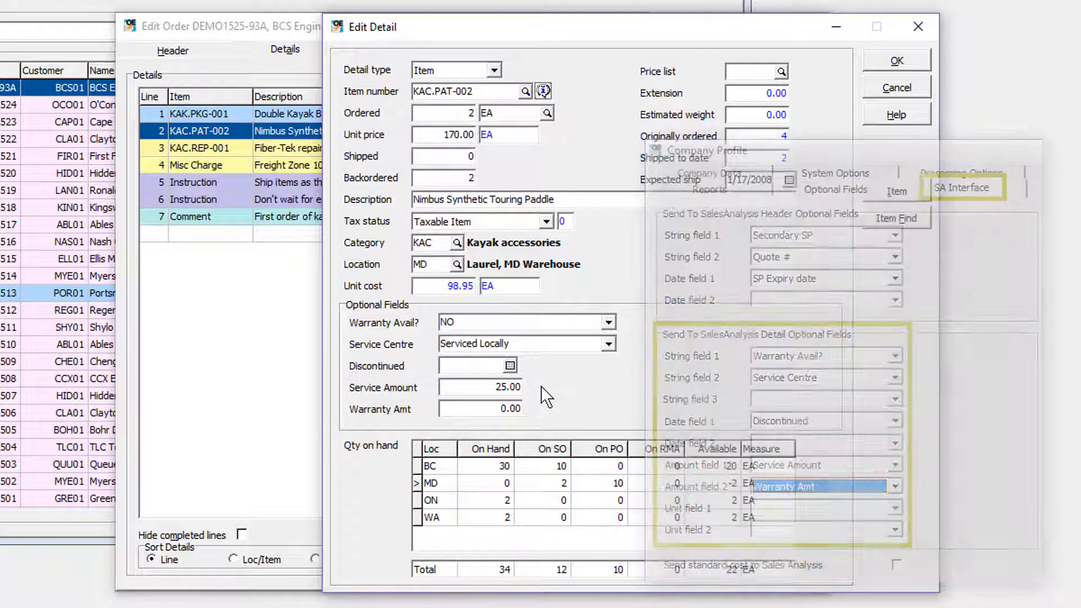
left_click(895, 60)
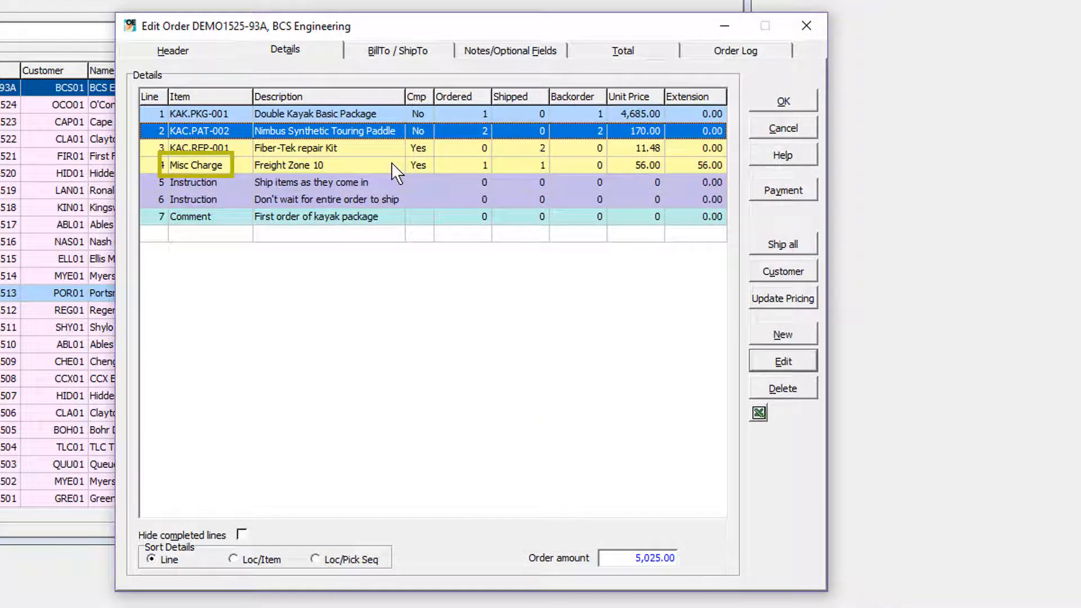
- Open the Freight Zone 10 misc charge line and browse the miscellaneous charges finder
double_click(195, 164)
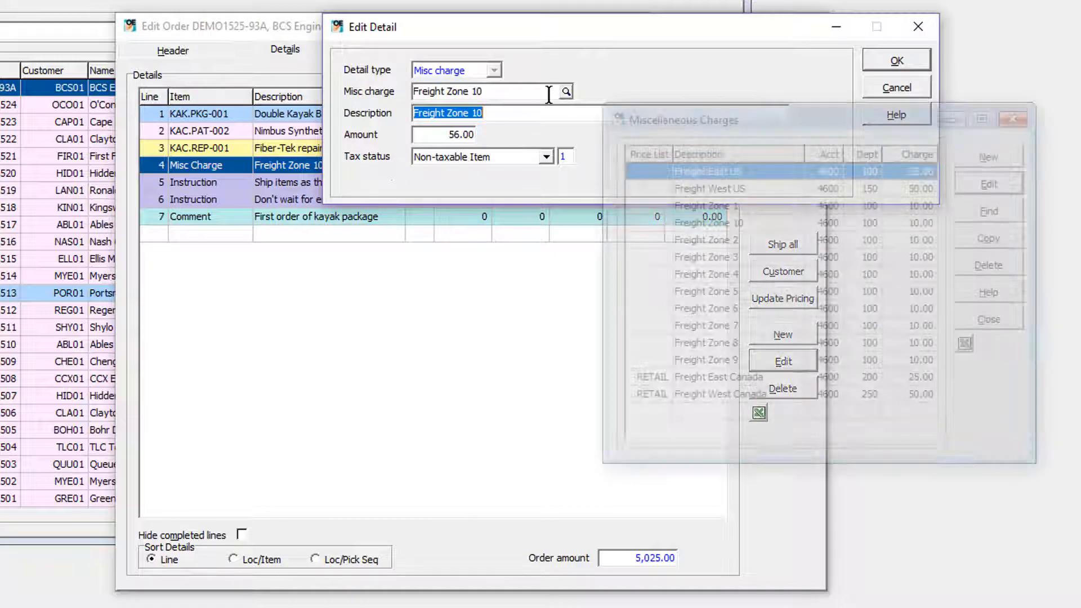
left_click(564, 91)
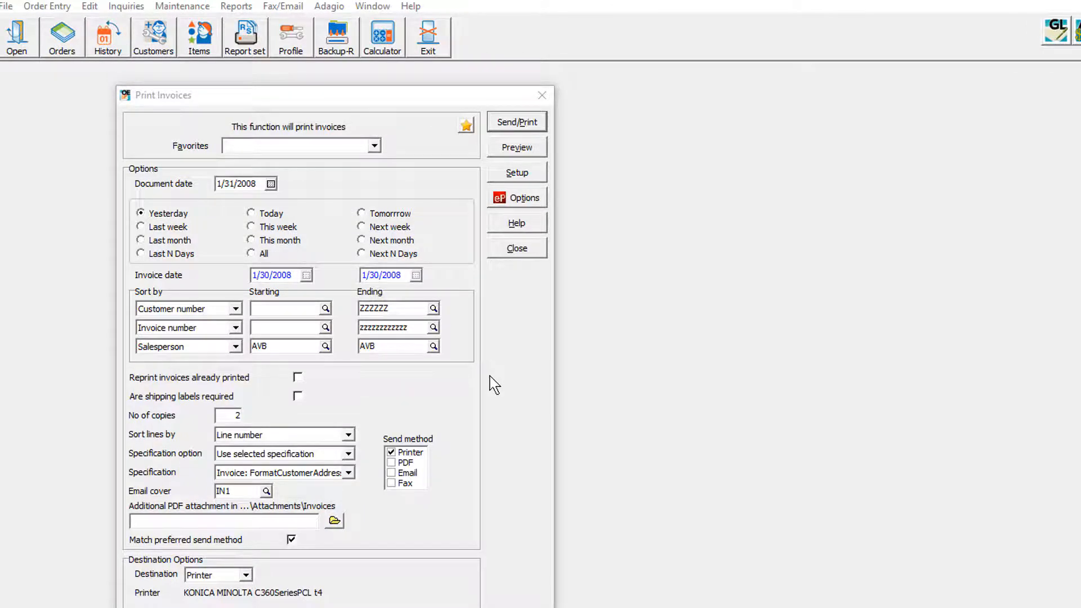
left_click(516, 121)
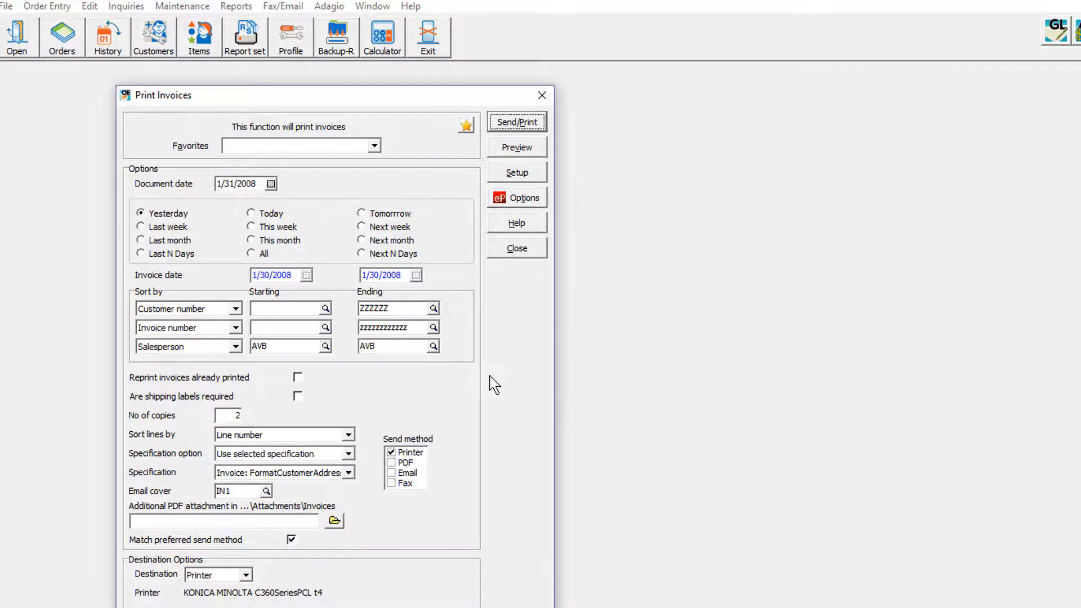
left_click(391, 472)
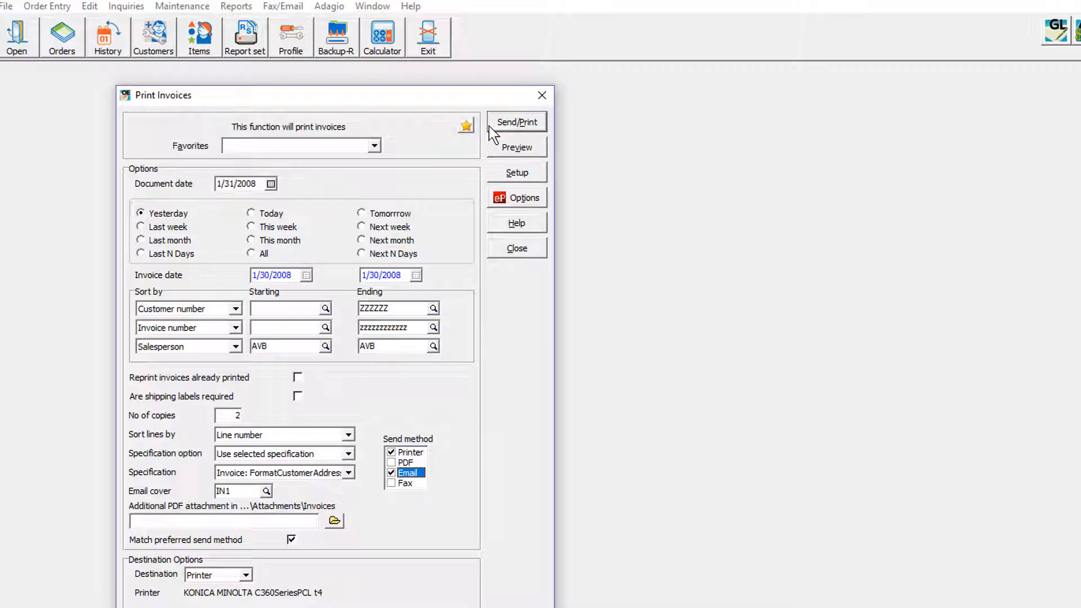
left_click(291, 539)
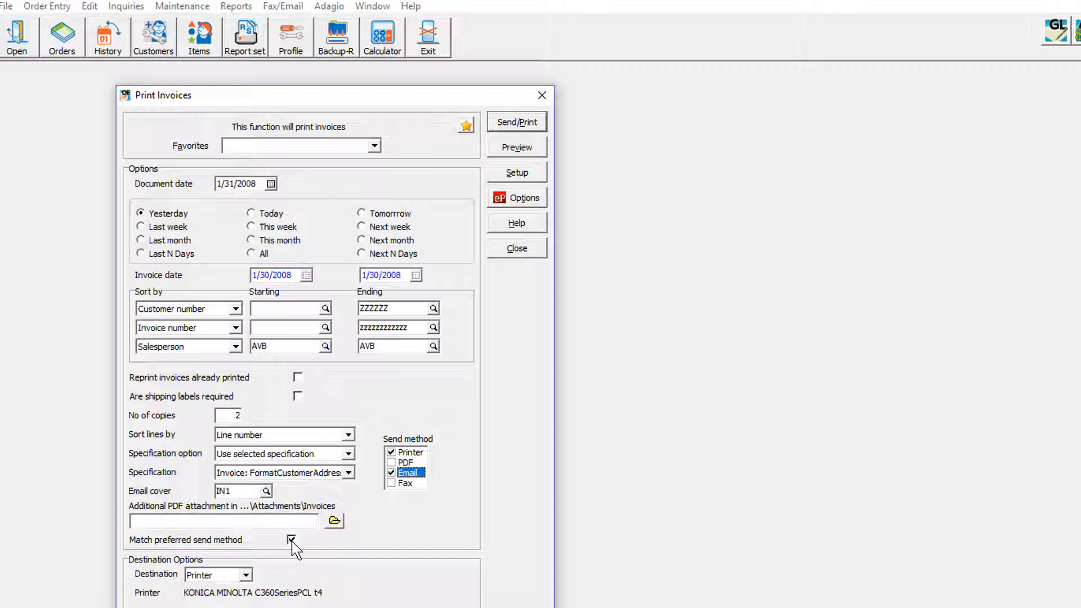
left_click(291, 539)
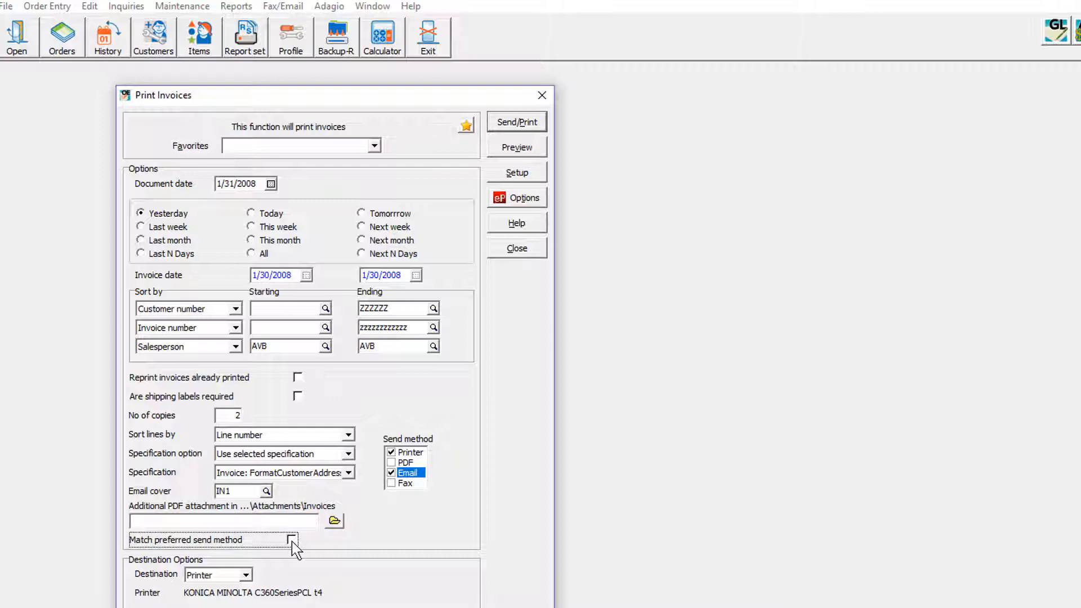
left_click(251, 213)
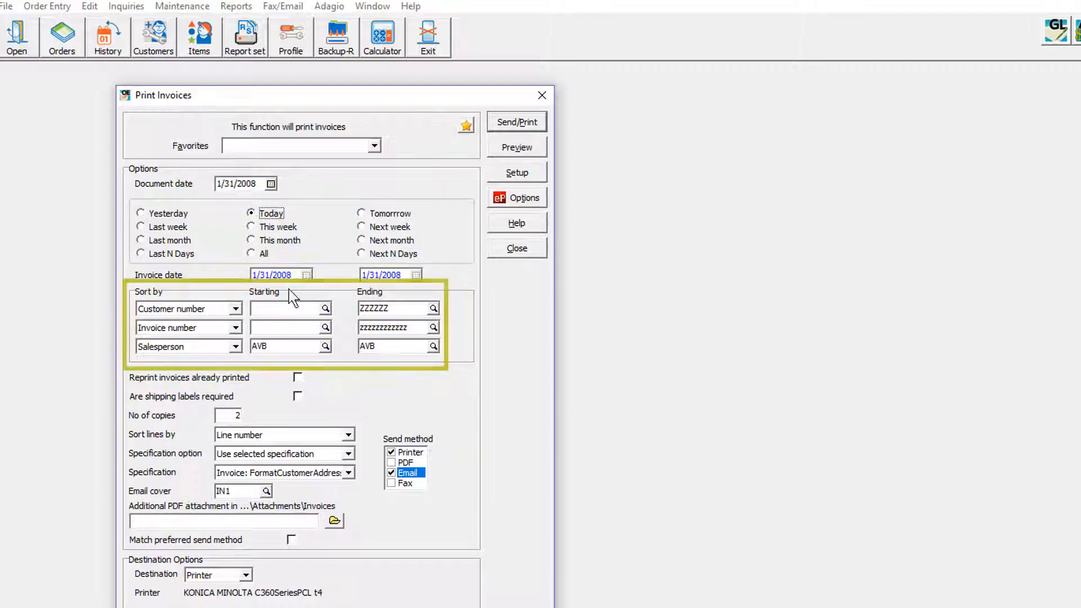
mouse_move(337, 369)
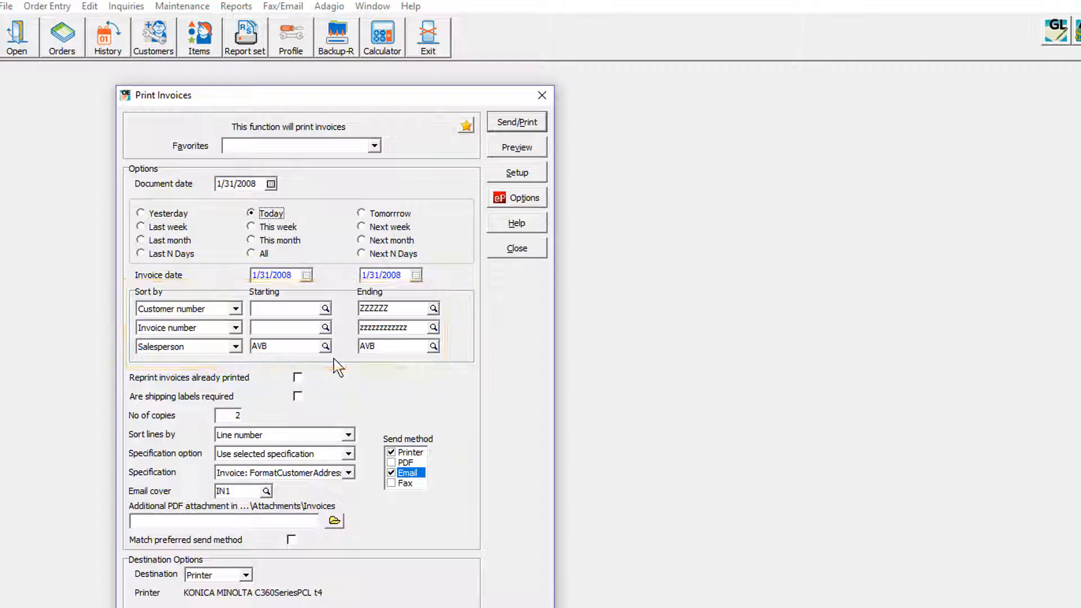
left_click(228, 414)
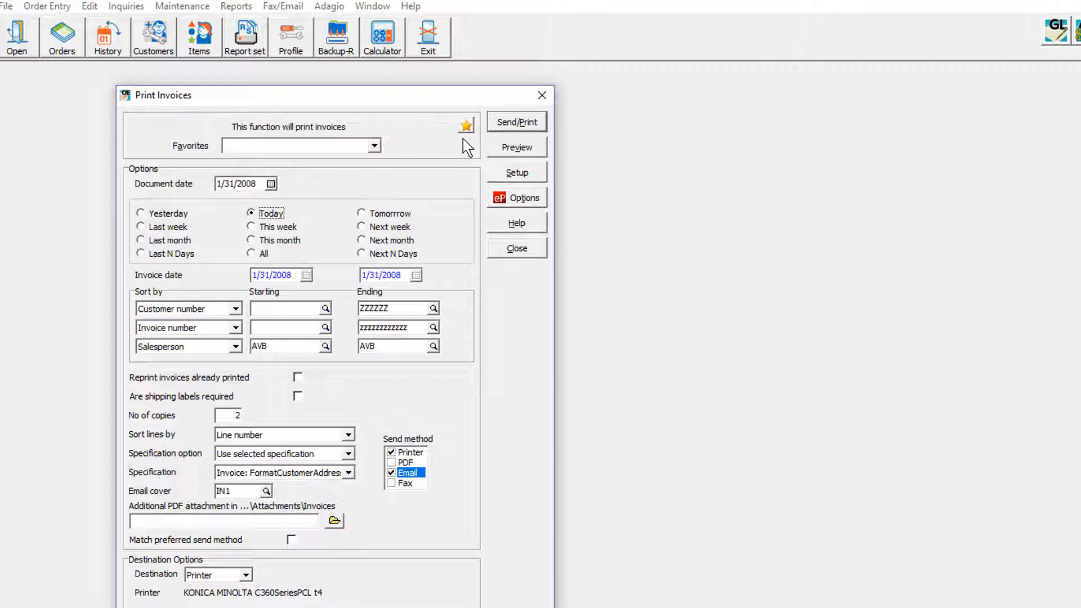
left_click(373, 145)
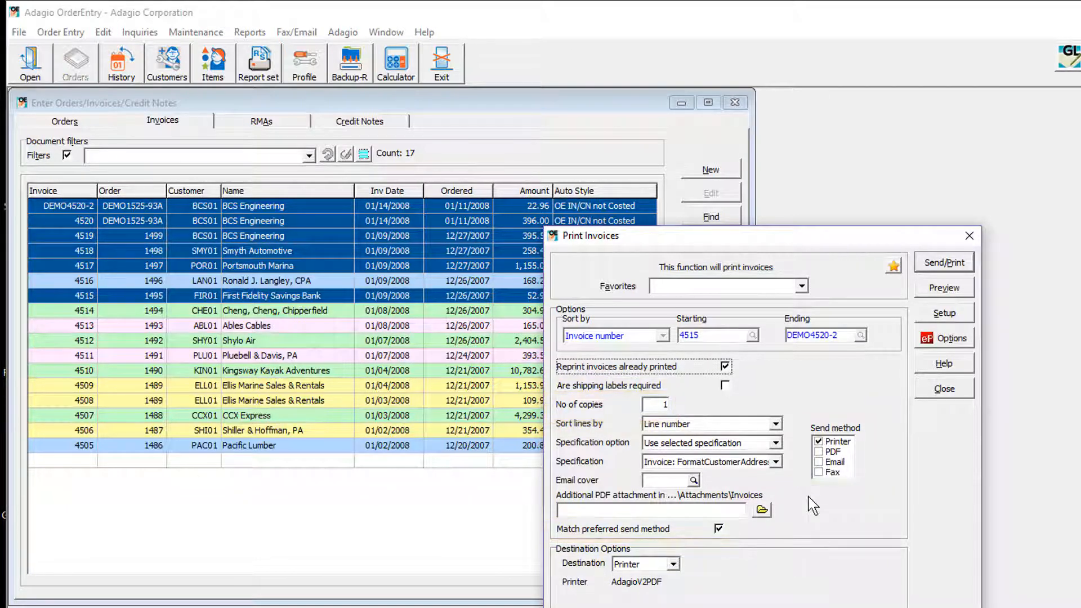
- Close the Print Invoices dialog and the Enter Orders/Invoices/Credit Notes window
left_click(801, 284)
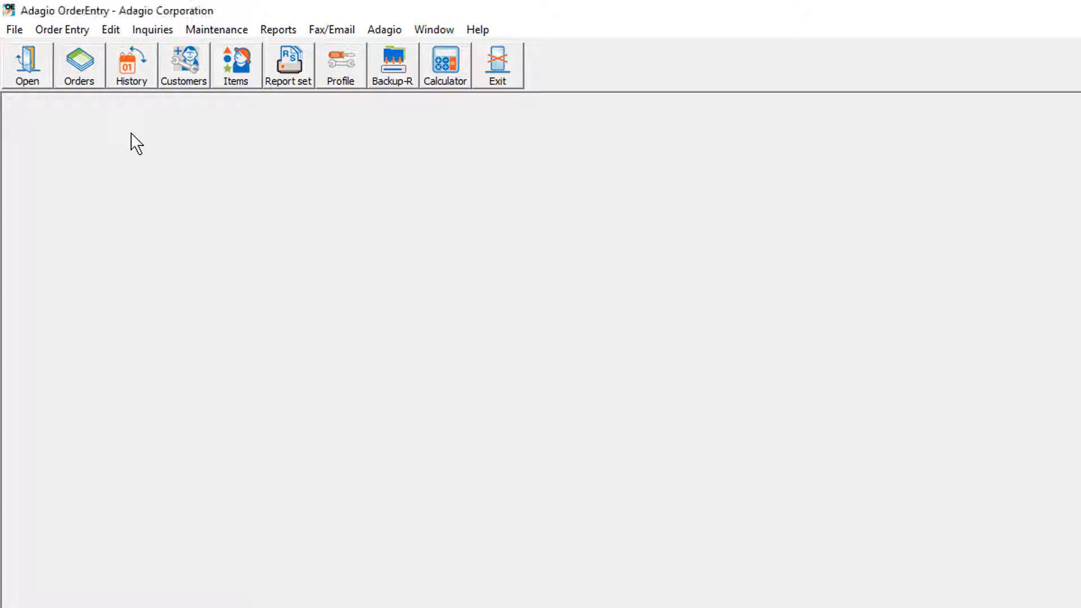
- Open Auto-Invoice Orders for today's ship date 1/18/2008 and check the Company Profile auto-invoice method
left_click(61, 29)
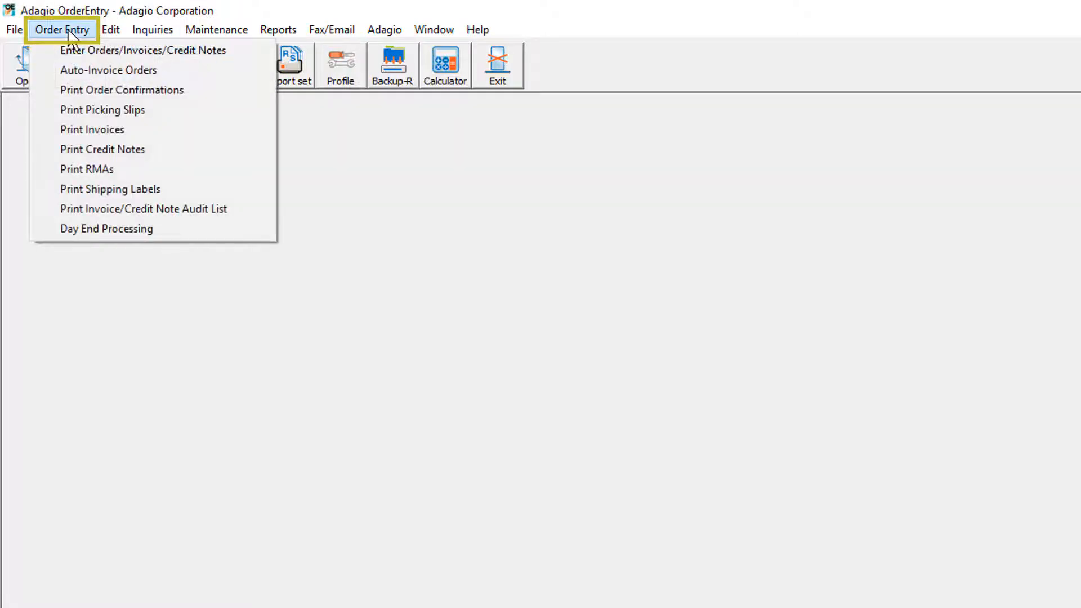
left_click(109, 70)
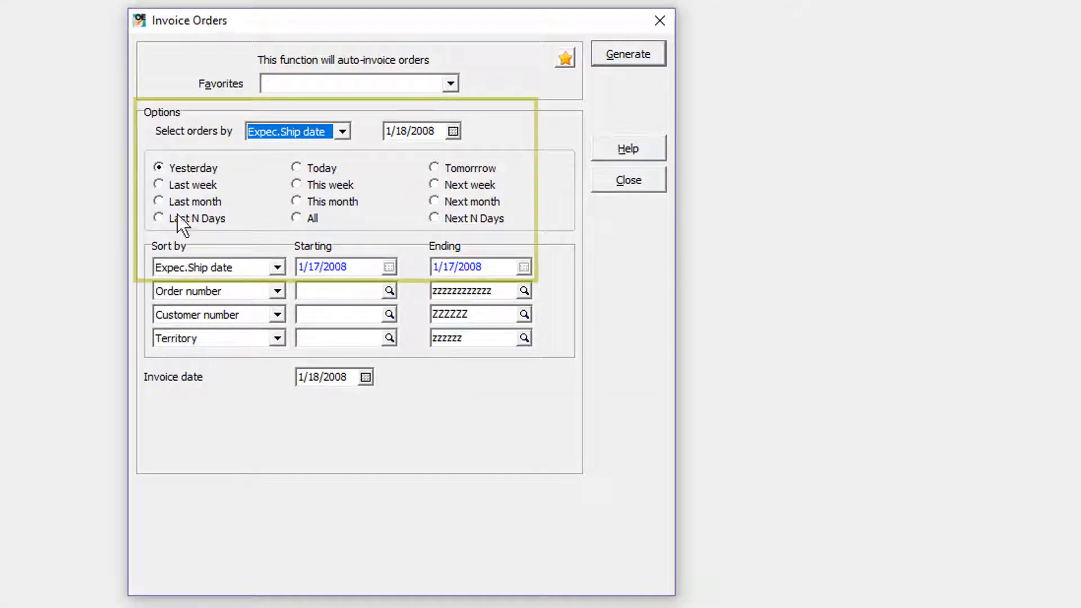
left_click(296, 168)
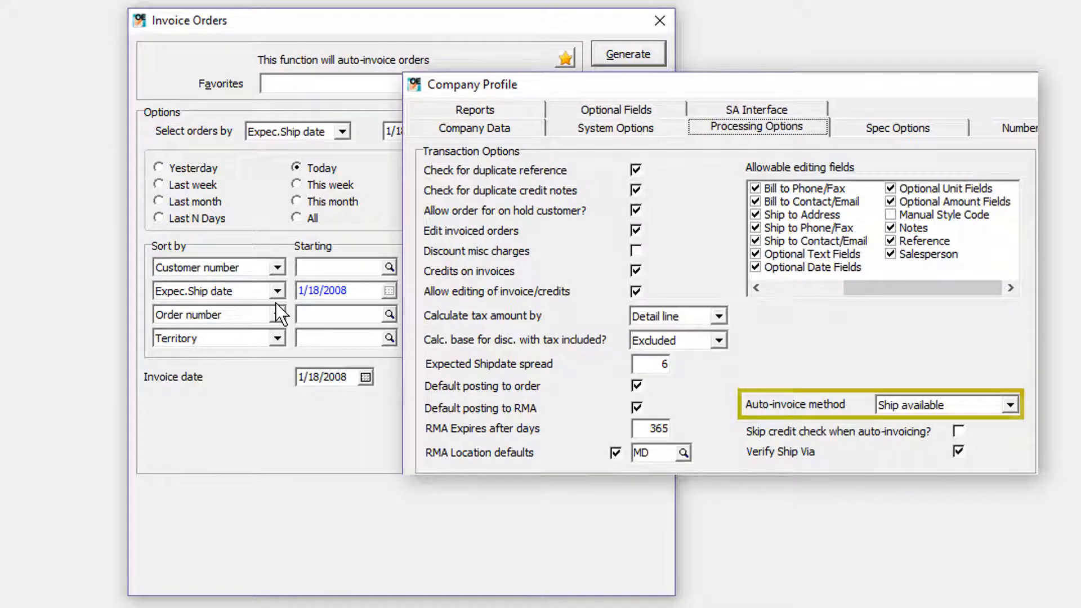
left_click(1007, 404)
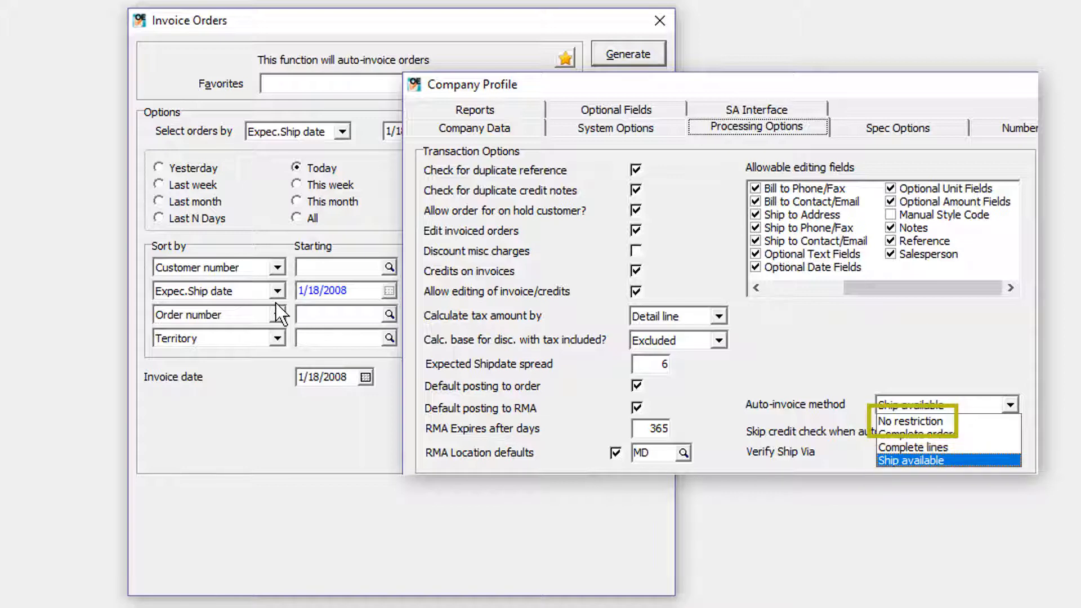
left_click(910, 460)
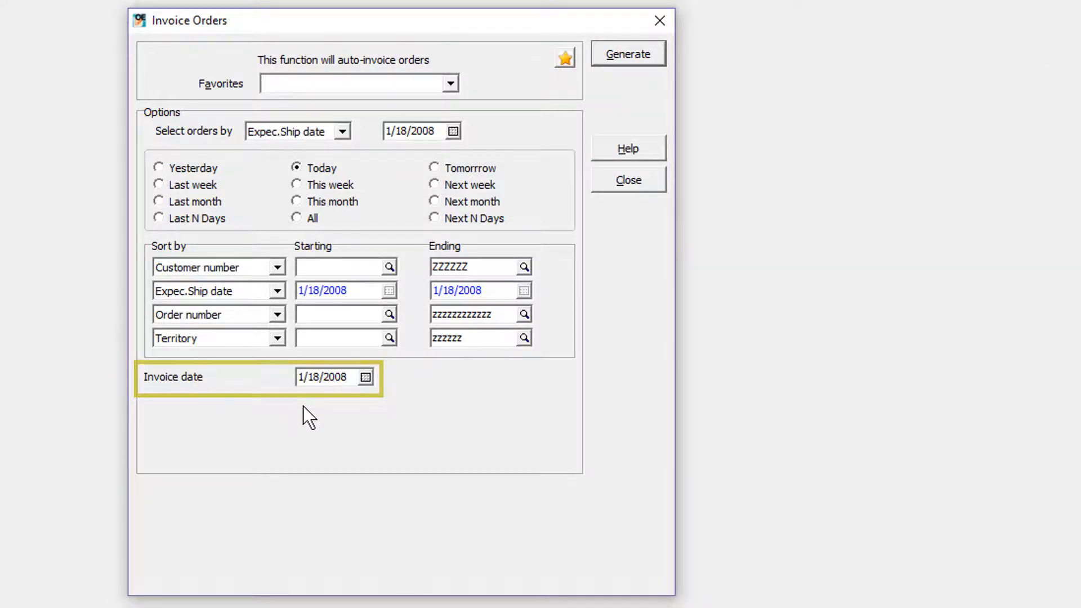
- Review the Invoice Orders print options with Printer and Email send methods, then leave auto-invoicing
left_click(627, 52)
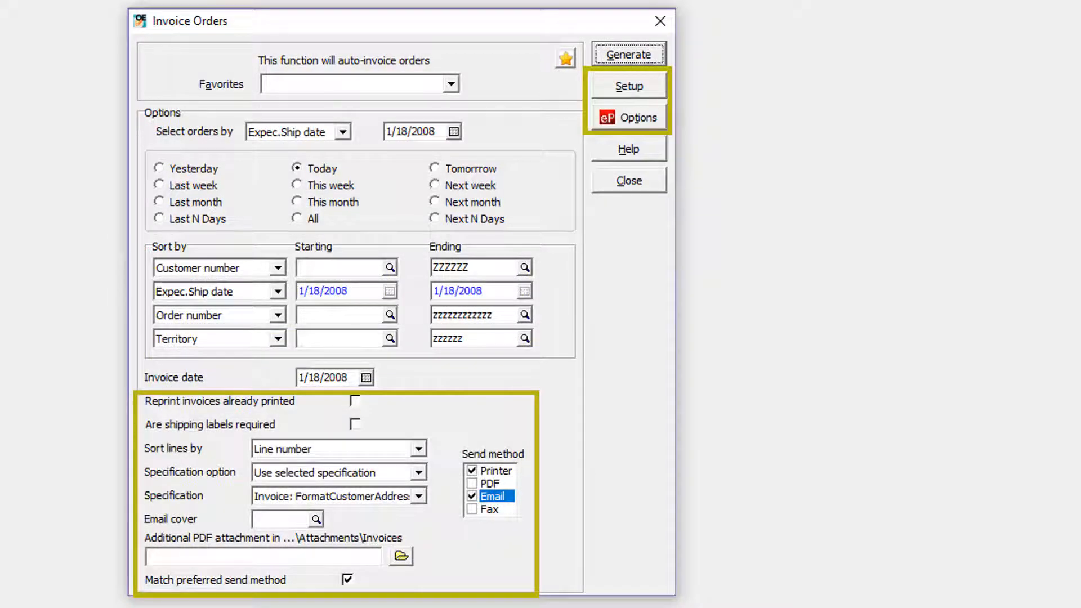
left_click(627, 116)
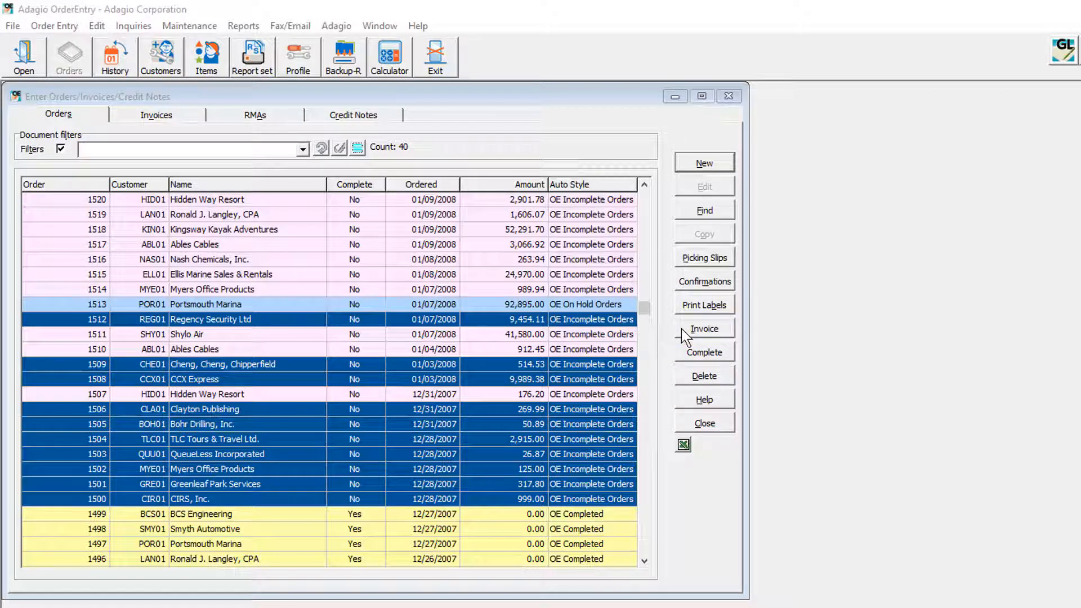
- Invoice the selected incomplete orders and close the order entry window
left_click(704, 329)
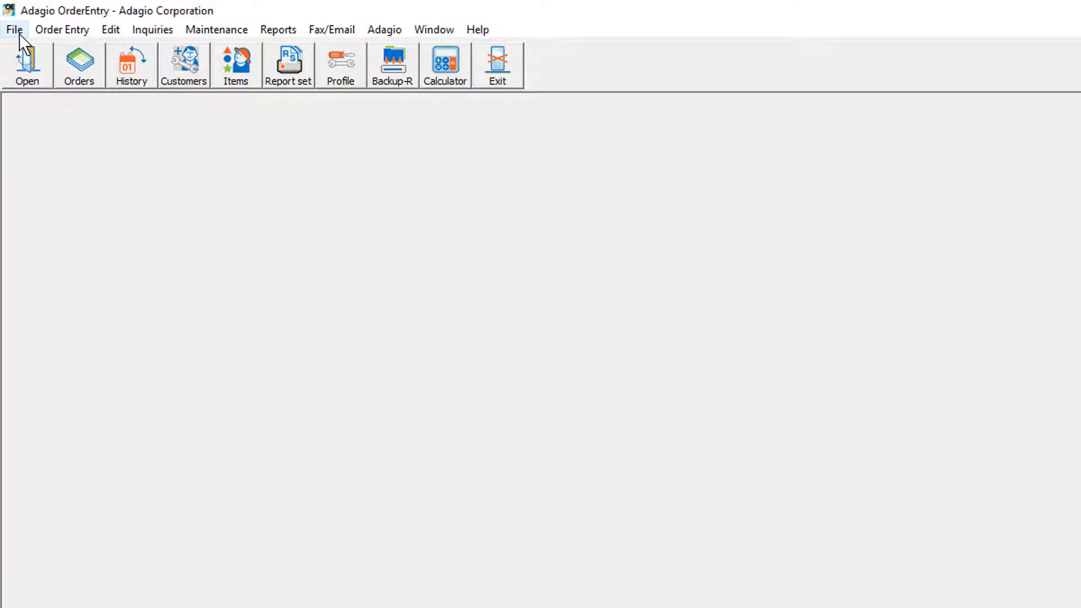
- Import the Order List to Invoice from the Excel sheet of eight order numbers, checking Import Field Selection
left_click(14, 30)
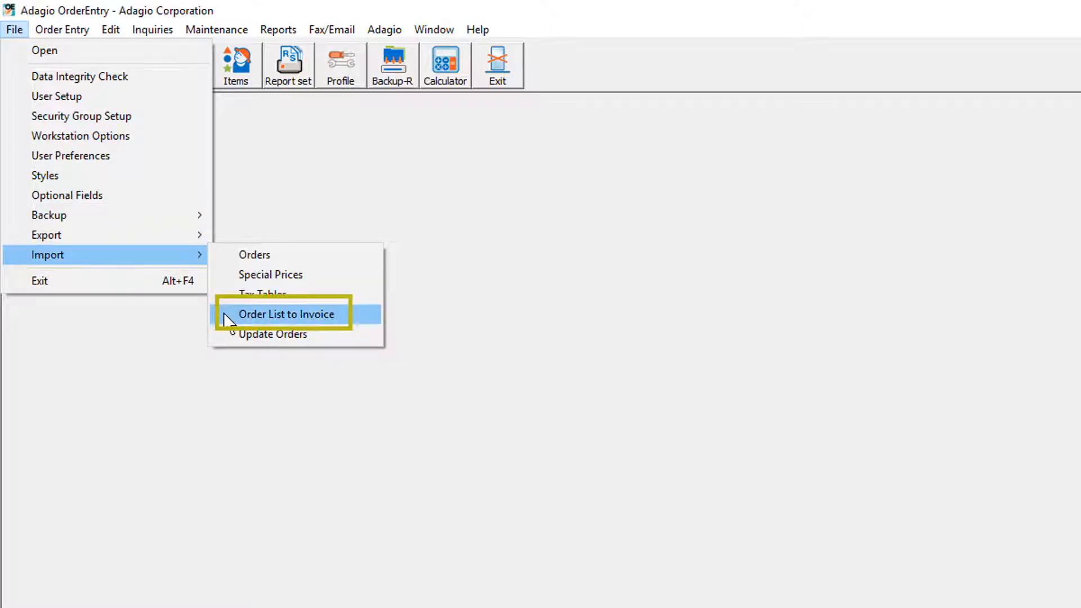
left_click(286, 314)
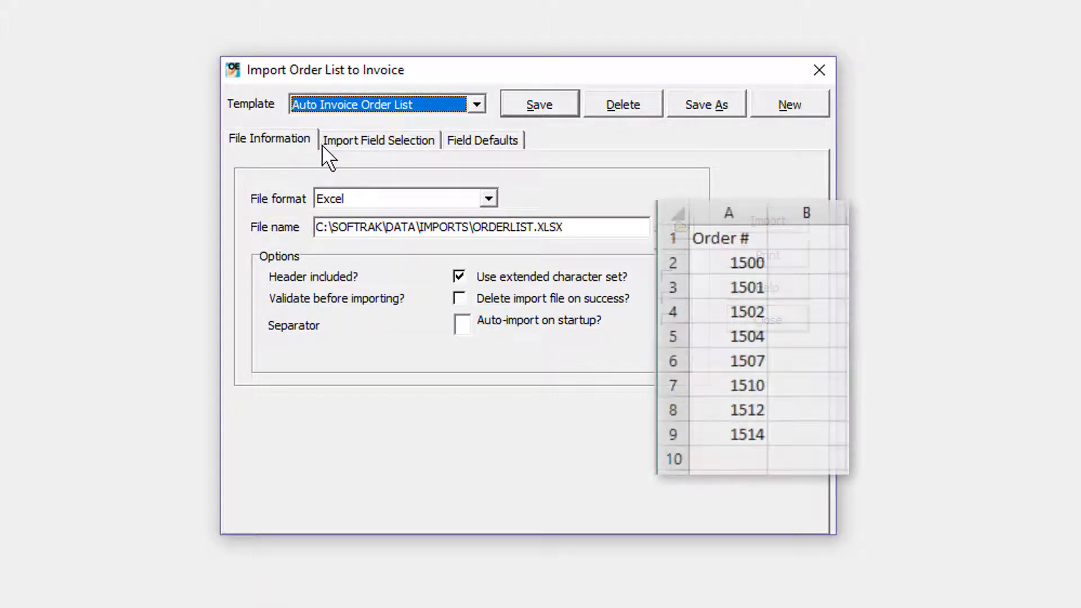
left_click(379, 139)
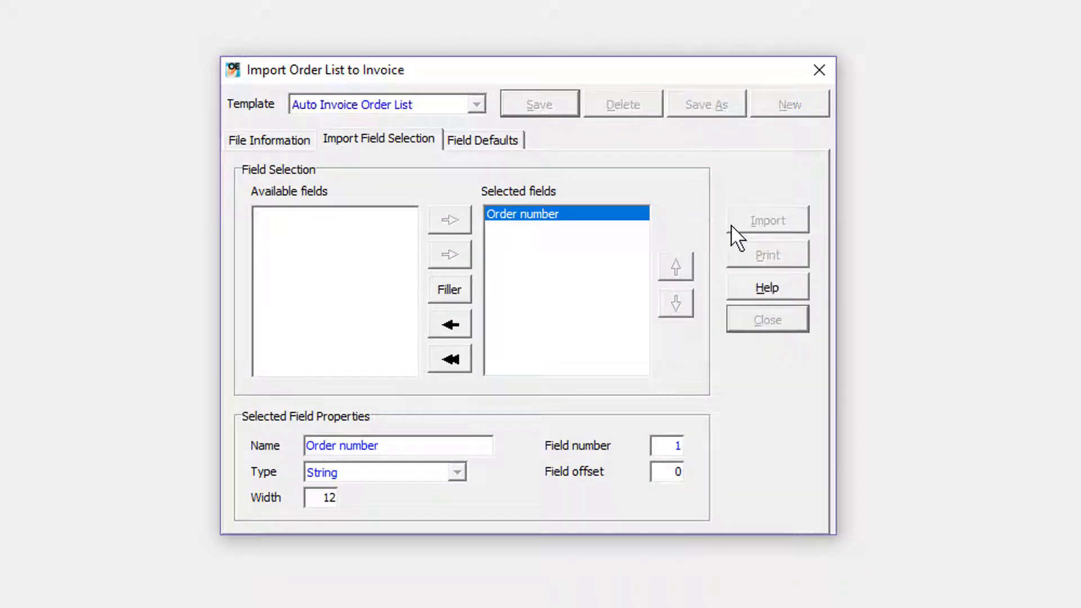
left_click(767, 220)
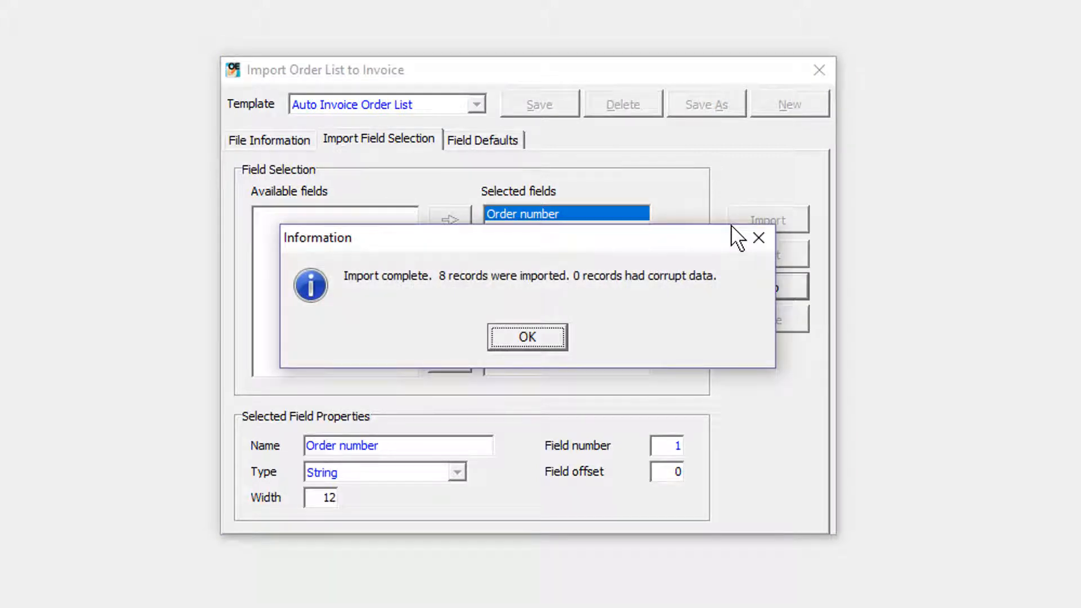
left_click(527, 337)
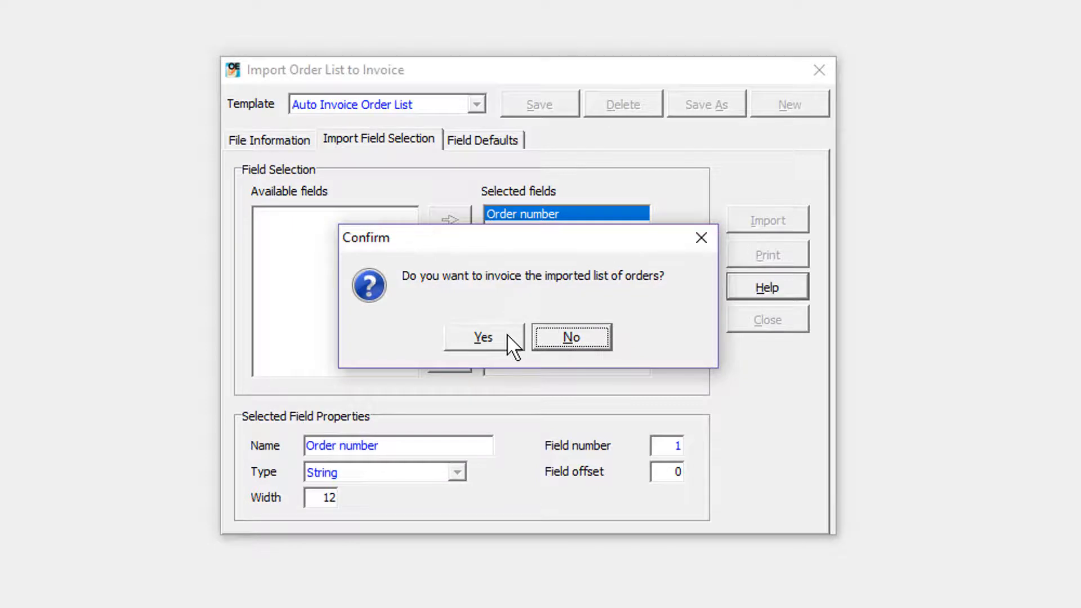
- Invoice the imported list of orders and move on to the Print Order Action report
left_click(483, 336)
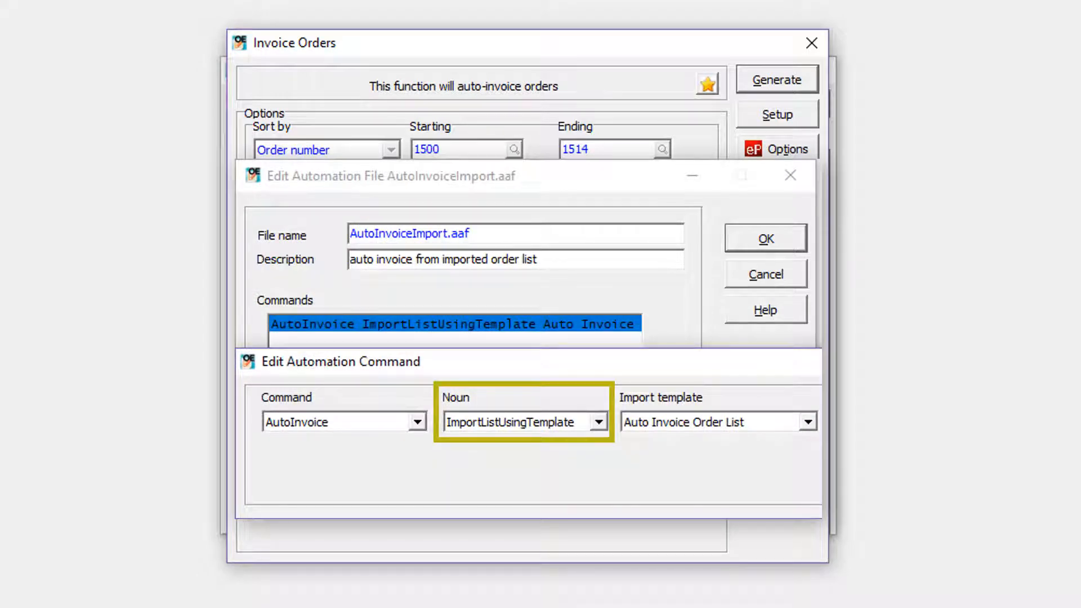
left_click(763, 237)
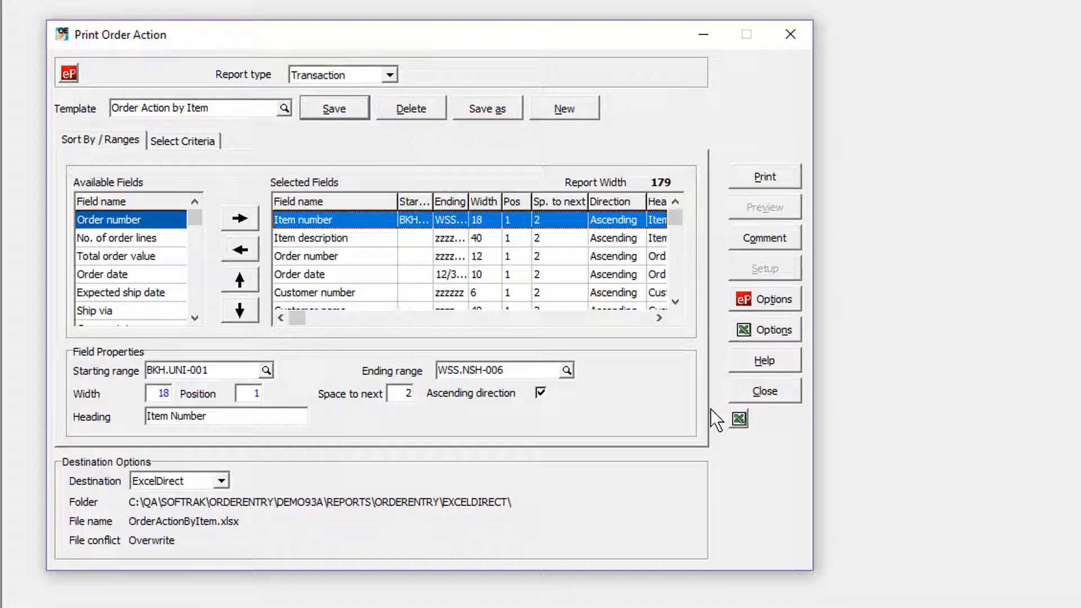
- Send the Order Action by Item report to ExcelDirect and dismiss the report width error
left_click(763, 328)
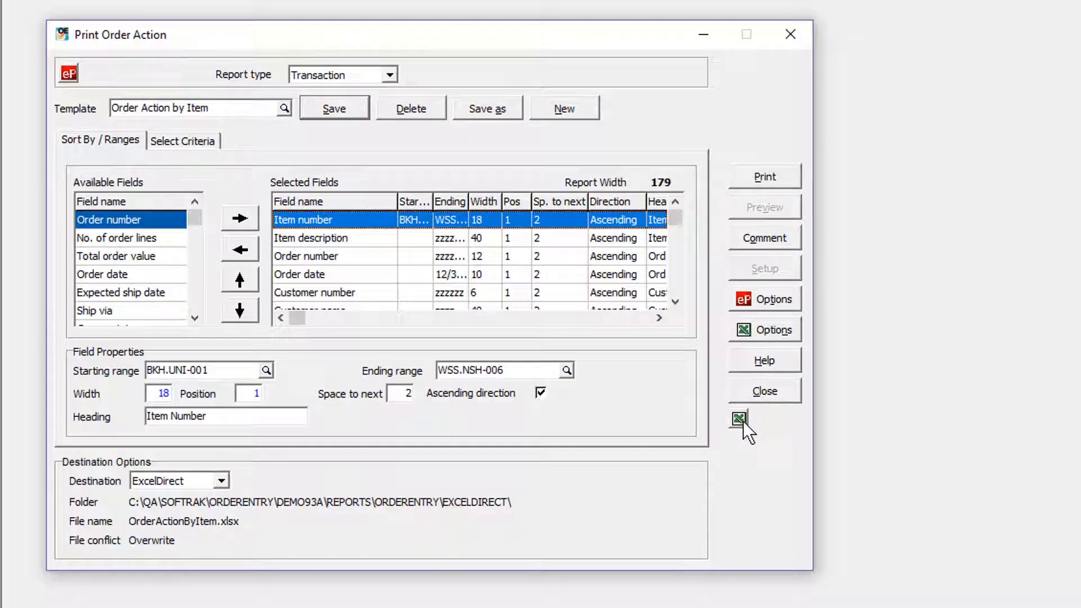
left_click(741, 418)
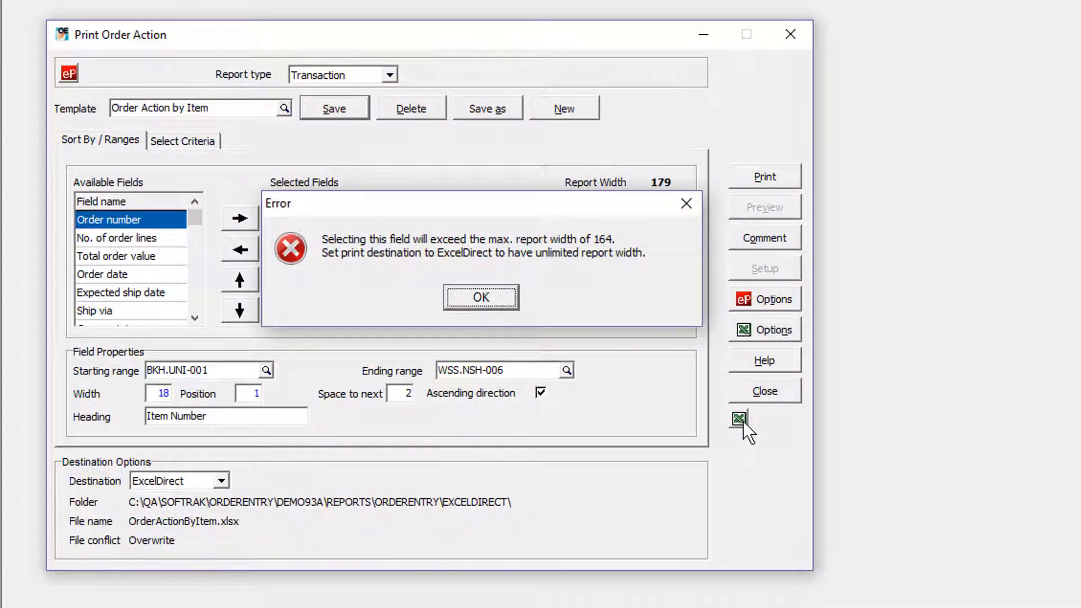
left_click(480, 296)
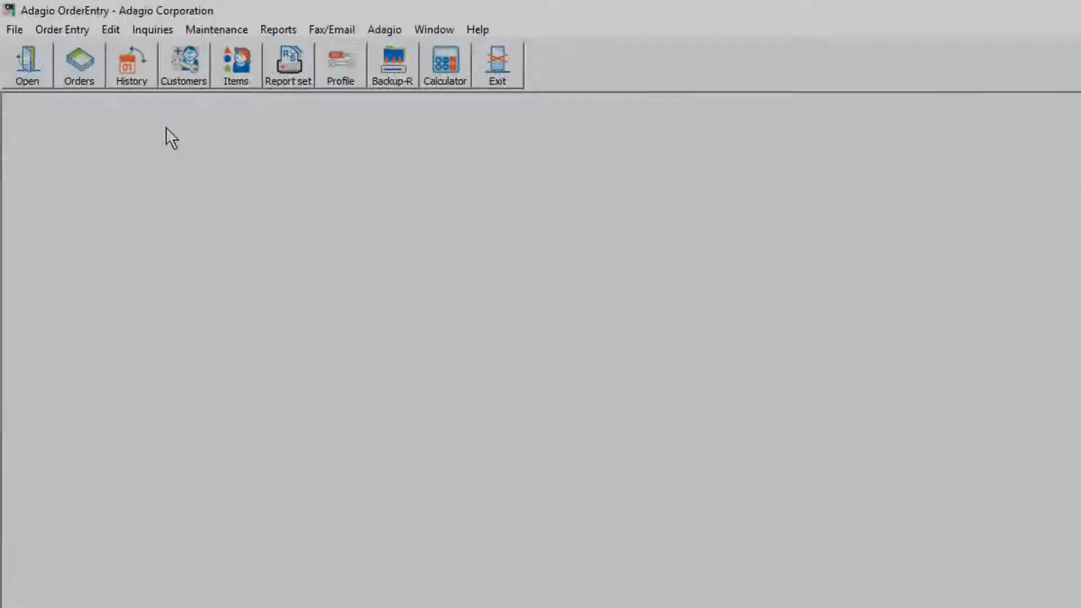
- Close the report window and bring up Maintenance > Purge Report Files/Logs with its six log types
left_click(340, 65)
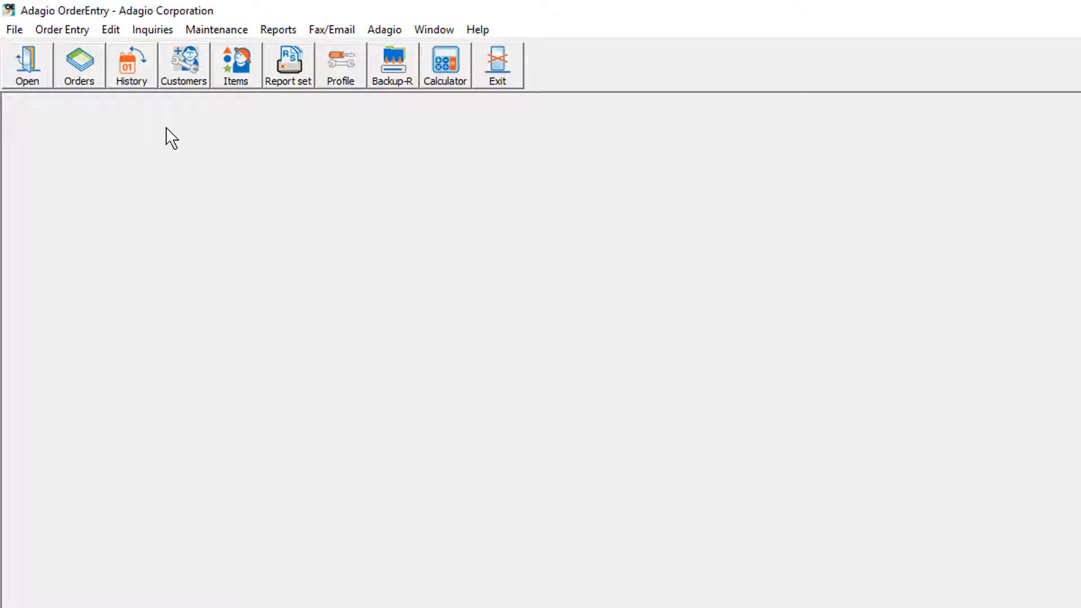
left_click(216, 30)
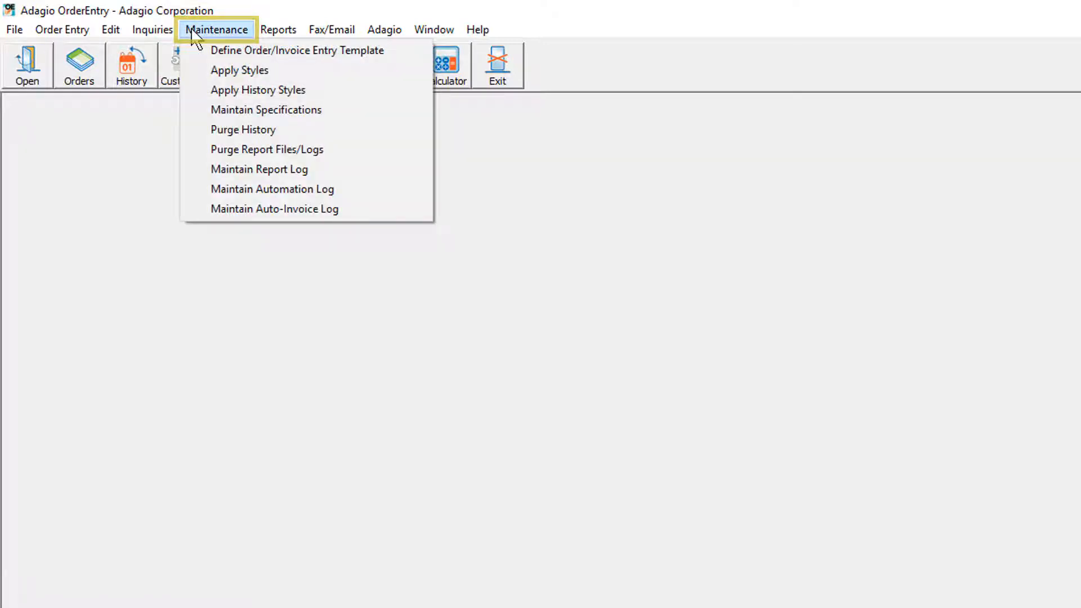
mouse_move(266, 149)
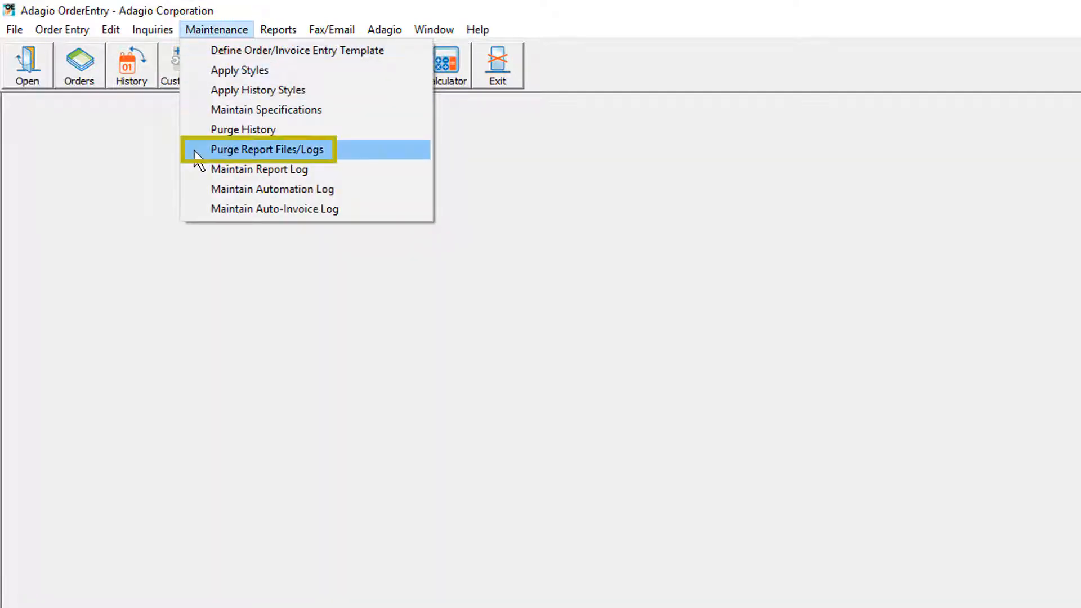
left_click(265, 148)
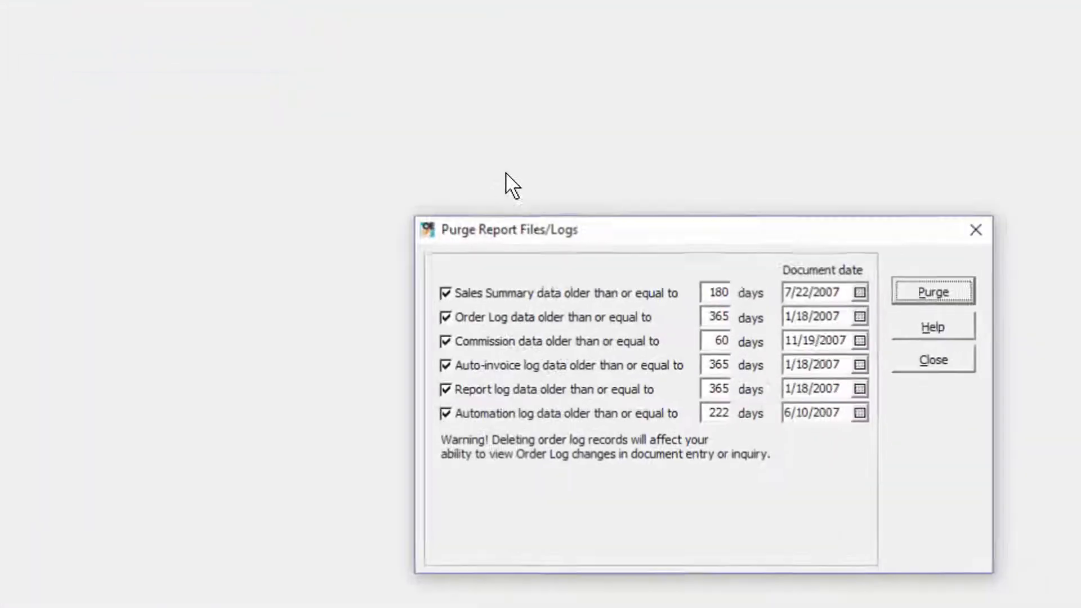